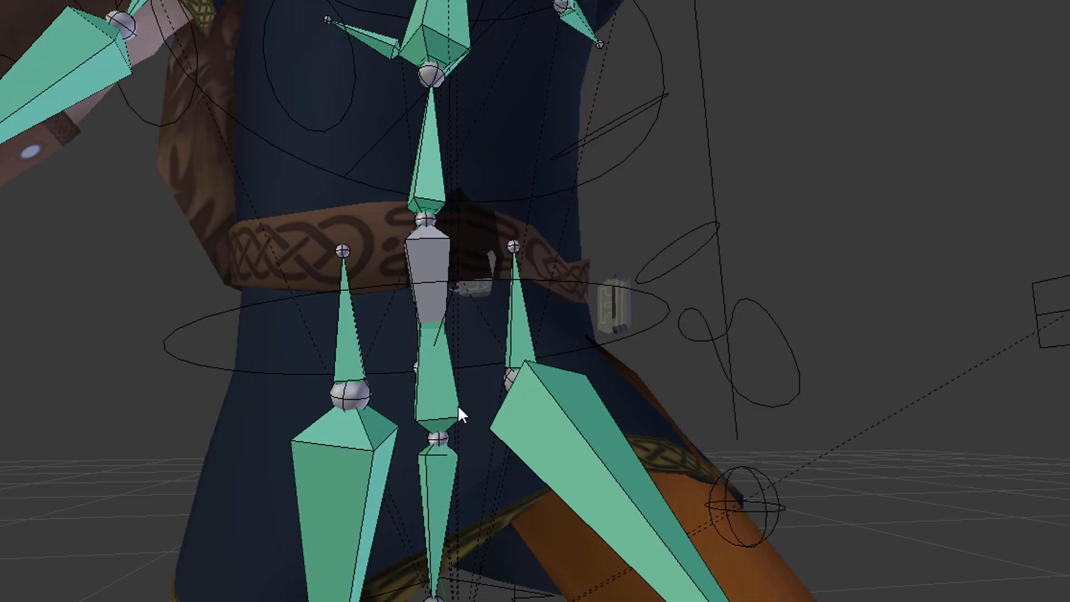
Step: Expand the metarig armature in the Outliner to reveal its root, forearm and shin viz bones
left_click(434, 437)
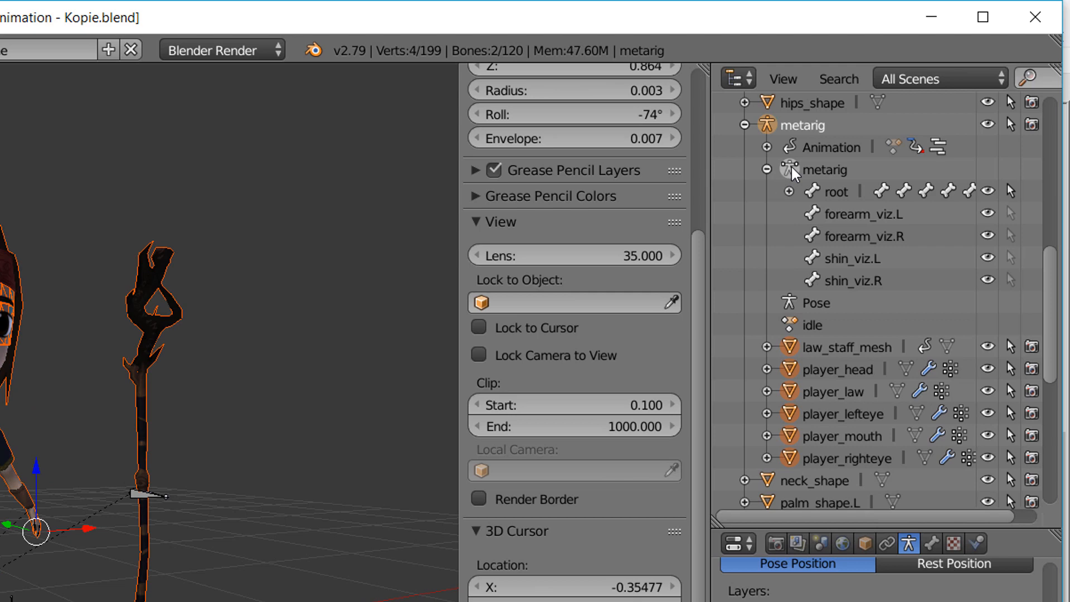
Step: Export the whole scene as FBX with Selected Objects off, reviewing the Armatures settings
left_click(126, 44)
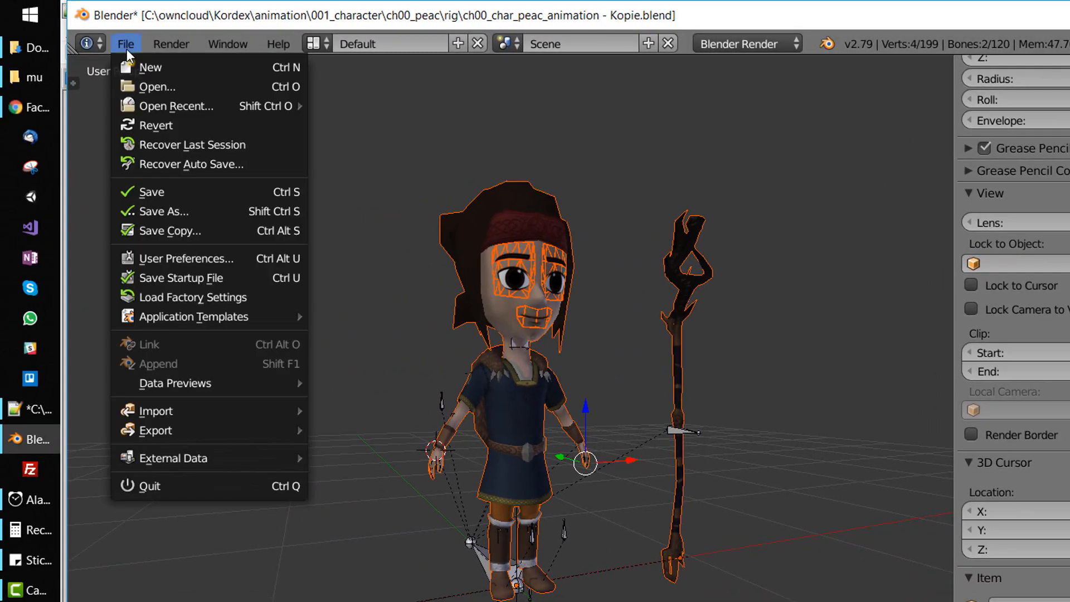
left_click(157, 430)
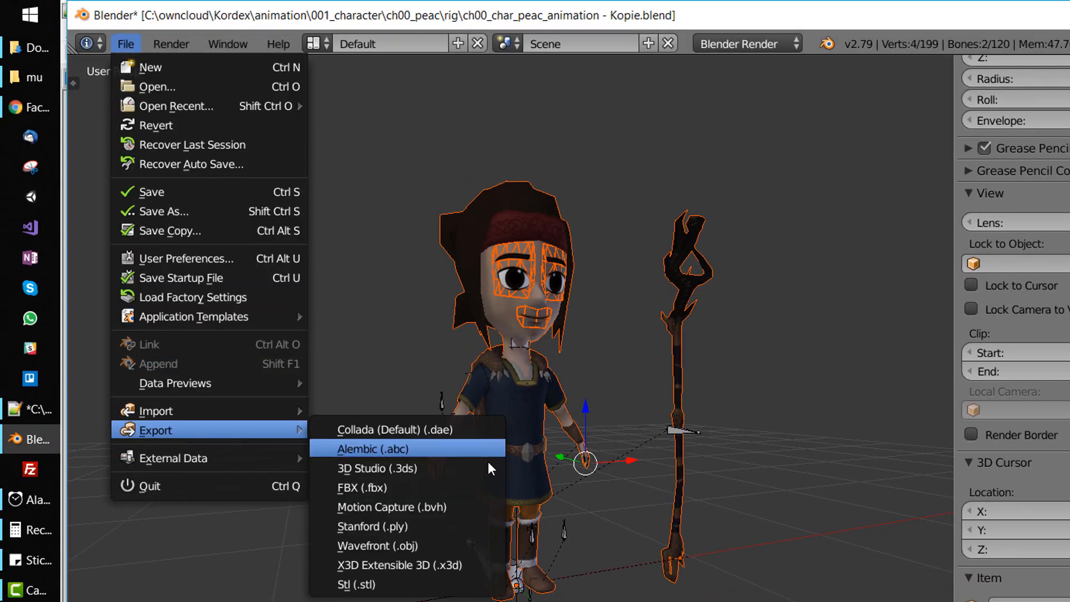
left_click(361, 487)
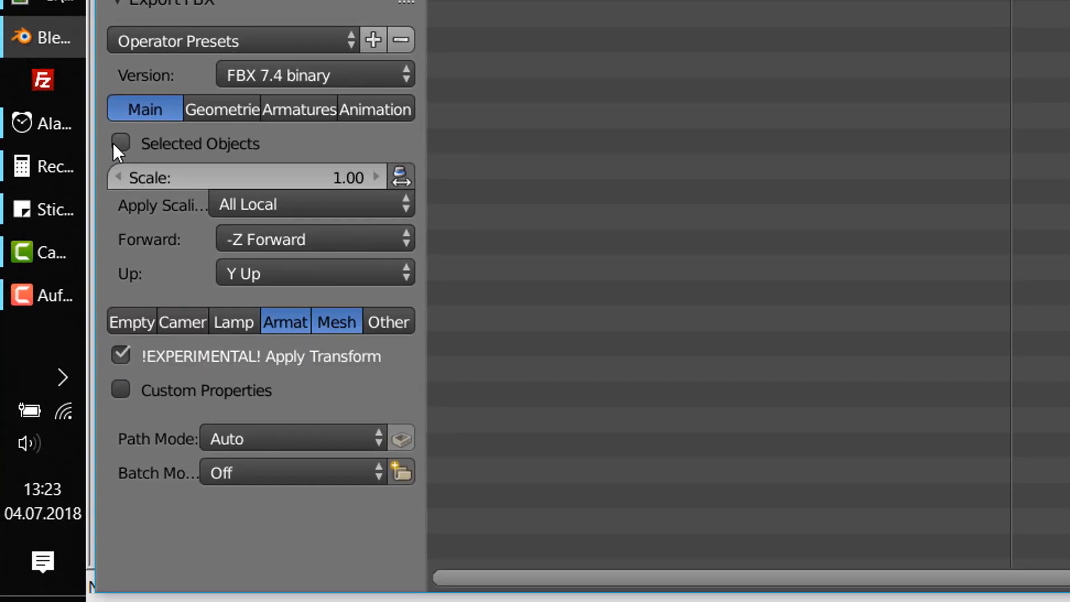
left_click(299, 110)
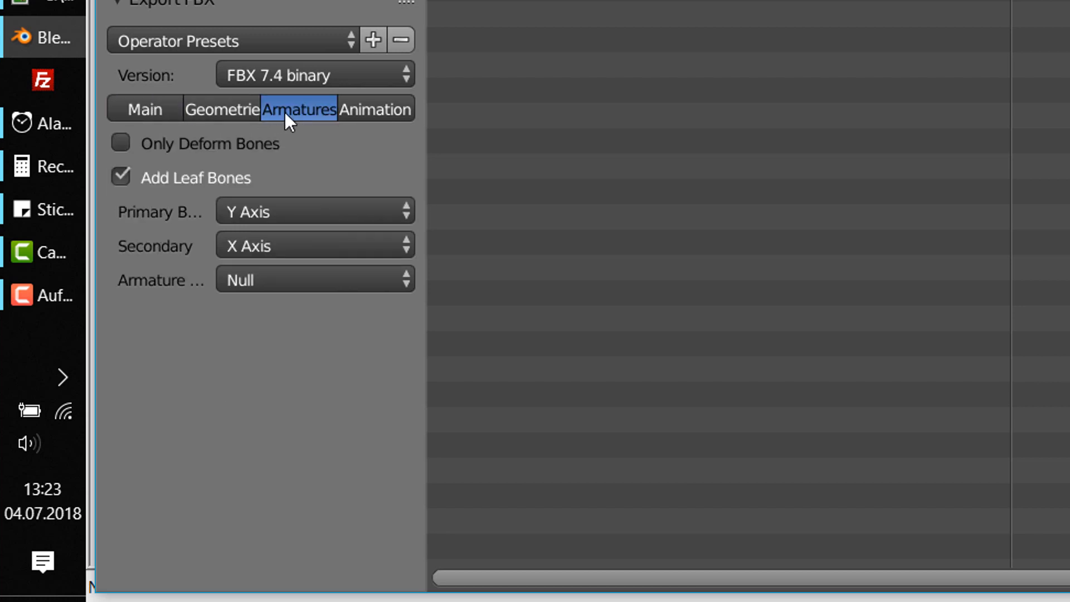
left_click(120, 144)
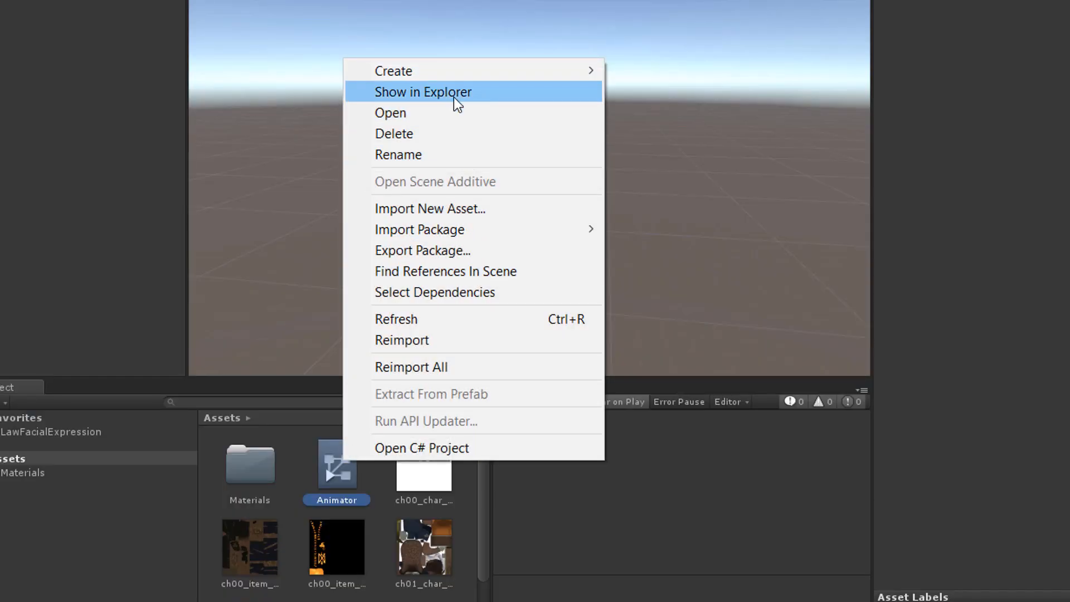
Step: Copy correct_root_motion_node.fbx from the Desktop into the project's Assets folder via Explorer
left_click(422, 92)
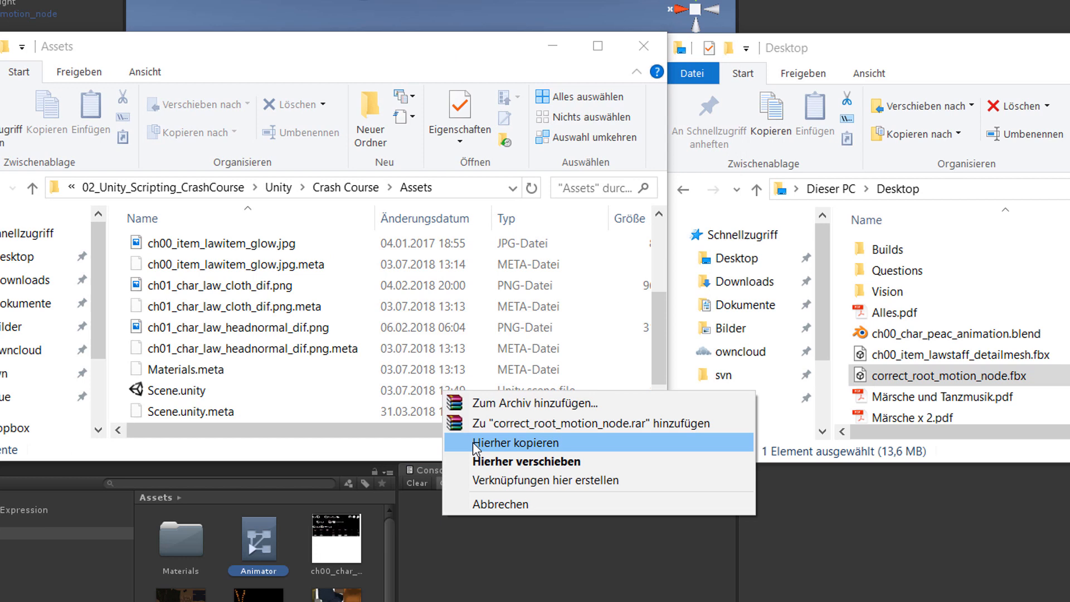
left_click(505, 442)
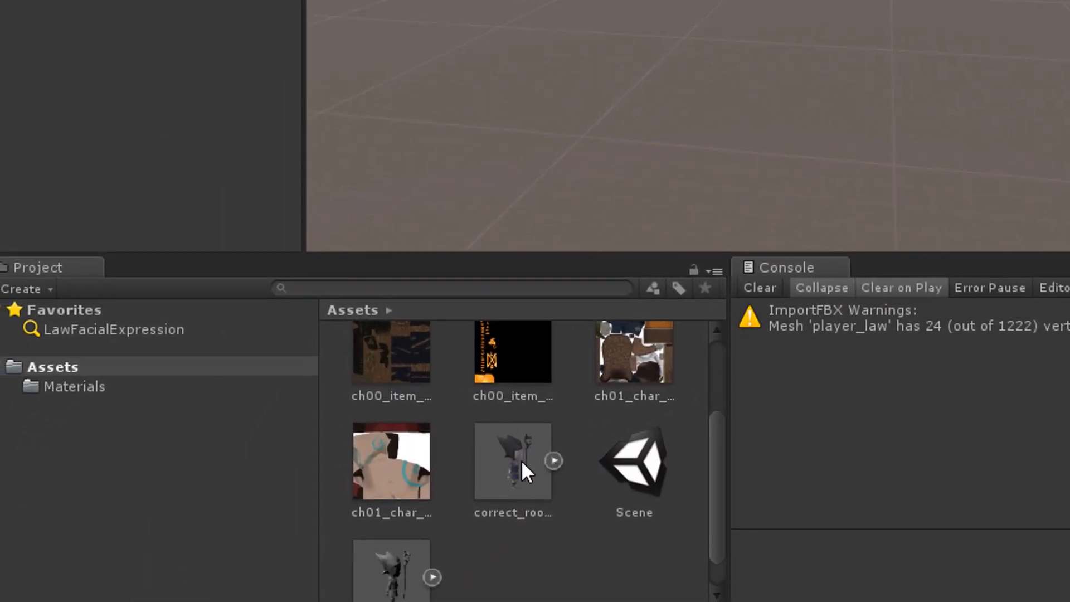
Step: Set the model's rig to Generic with metarig/root/hips_raw as root node and apply
left_click(511, 460)
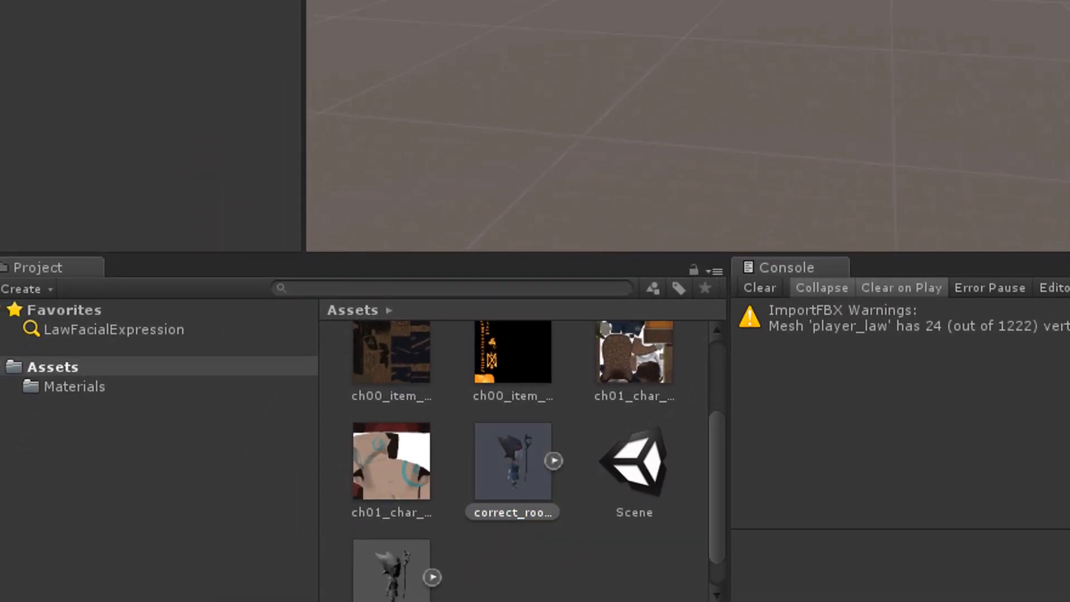
left_click(511, 462)
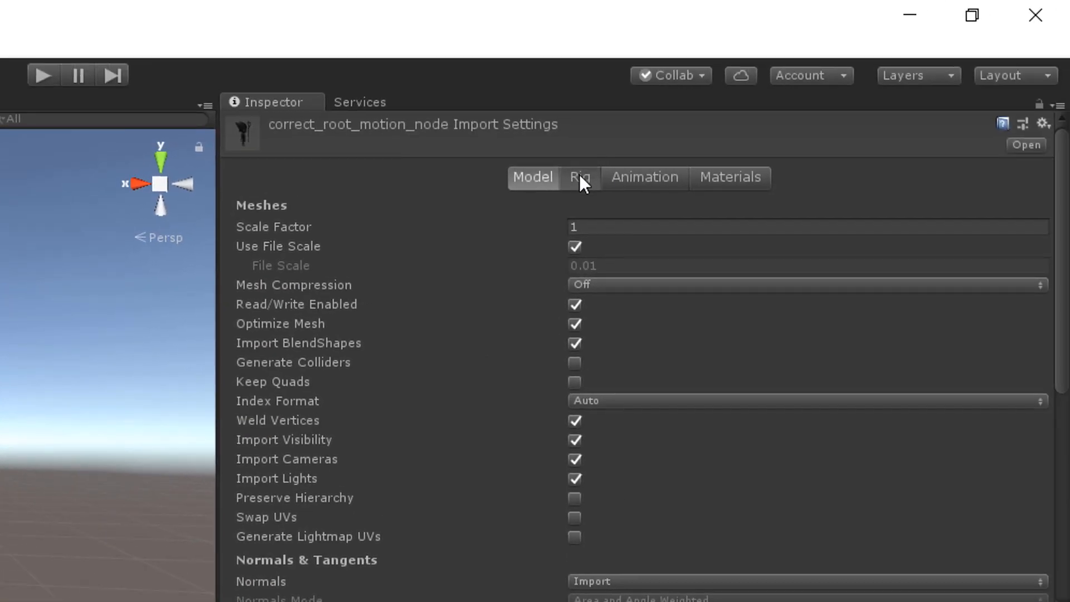
left_click(585, 177)
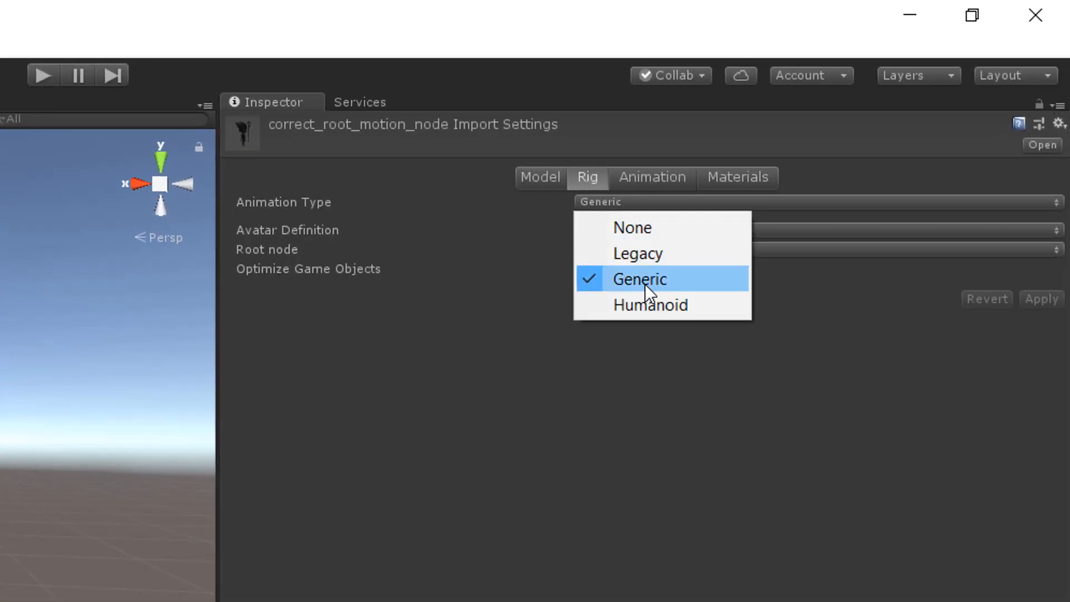
left_click(638, 278)
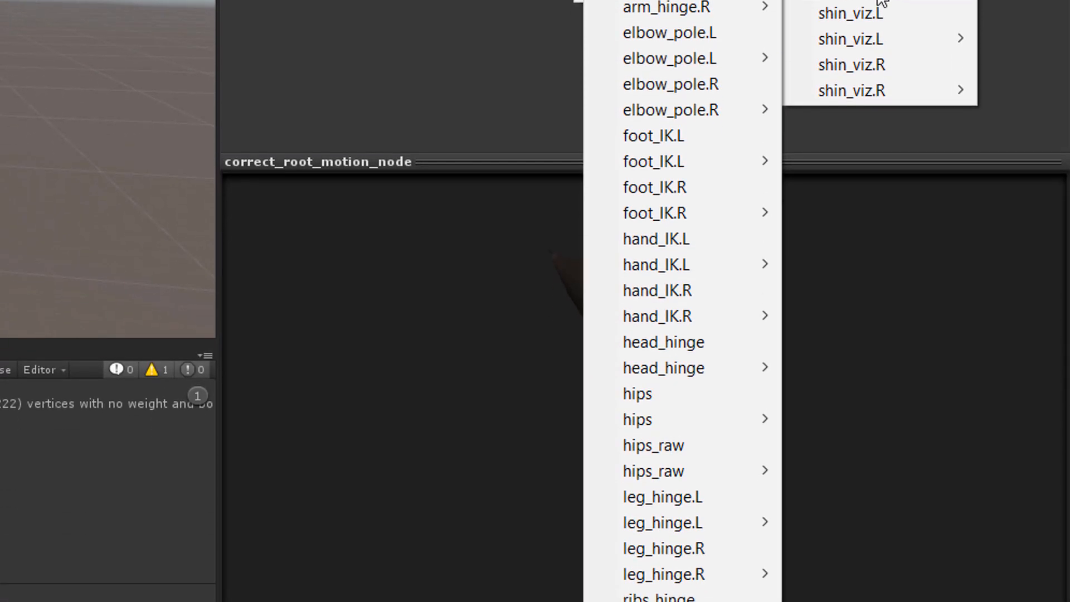
mouse_move(681, 444)
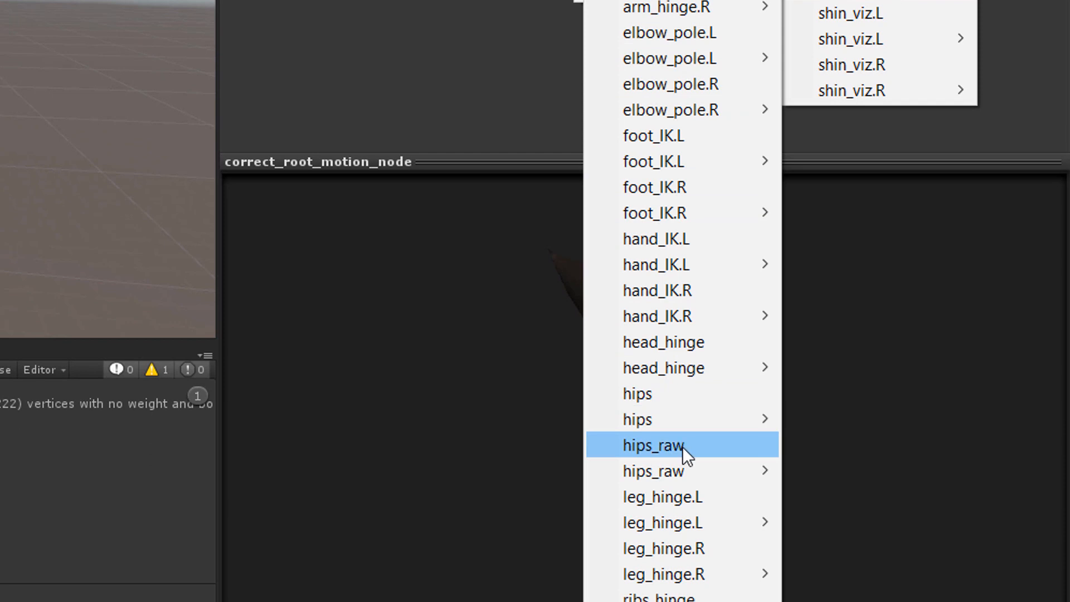
left_click(655, 444)
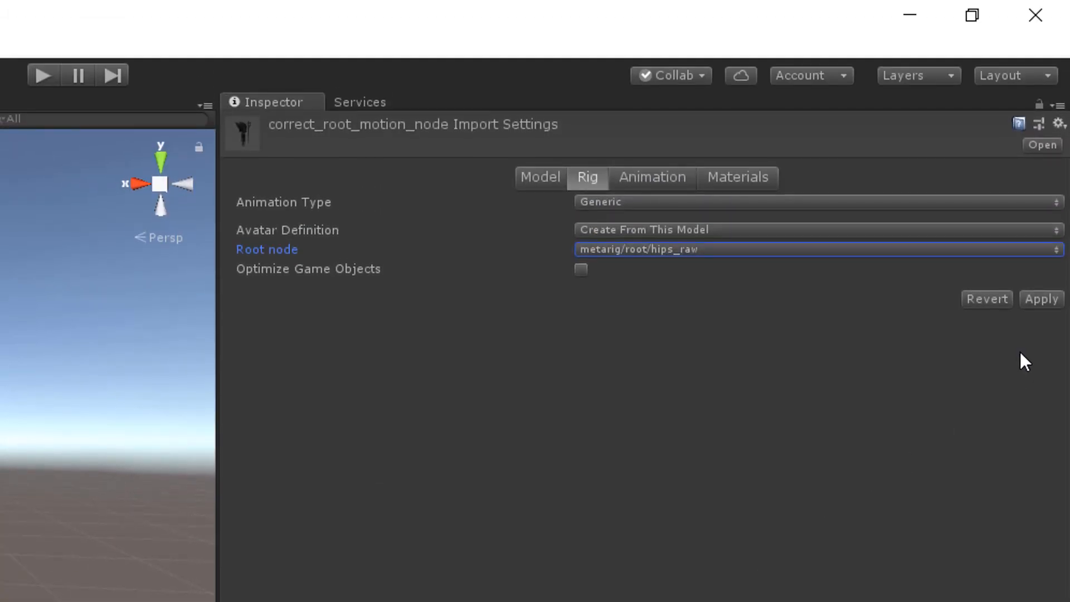
left_click(644, 177)
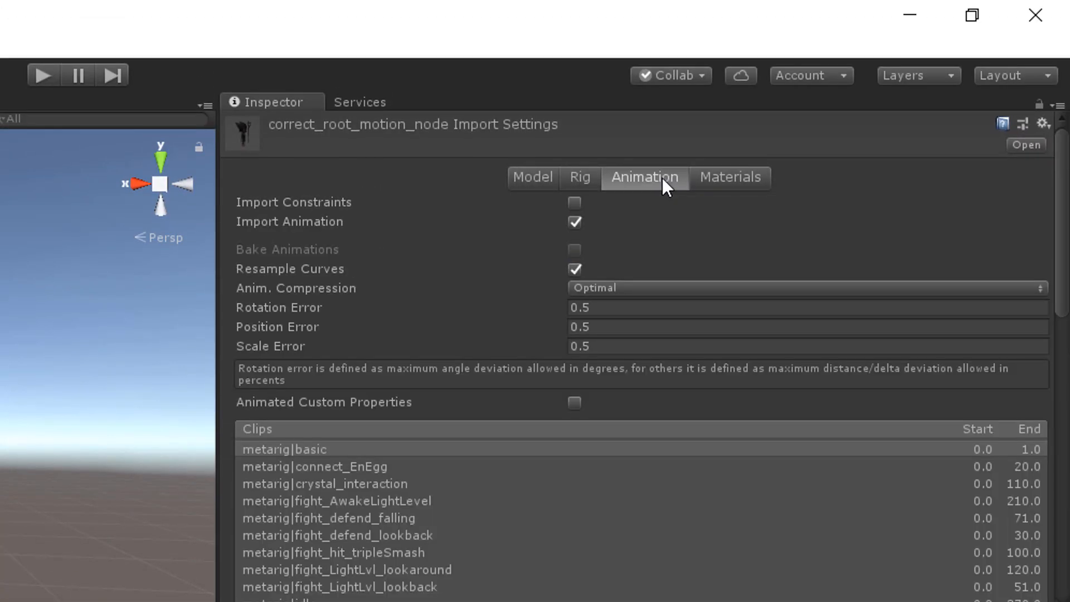
Step: Toggle Import Animation off and back on to list the model's clips with a character preview
left_click(574, 222)
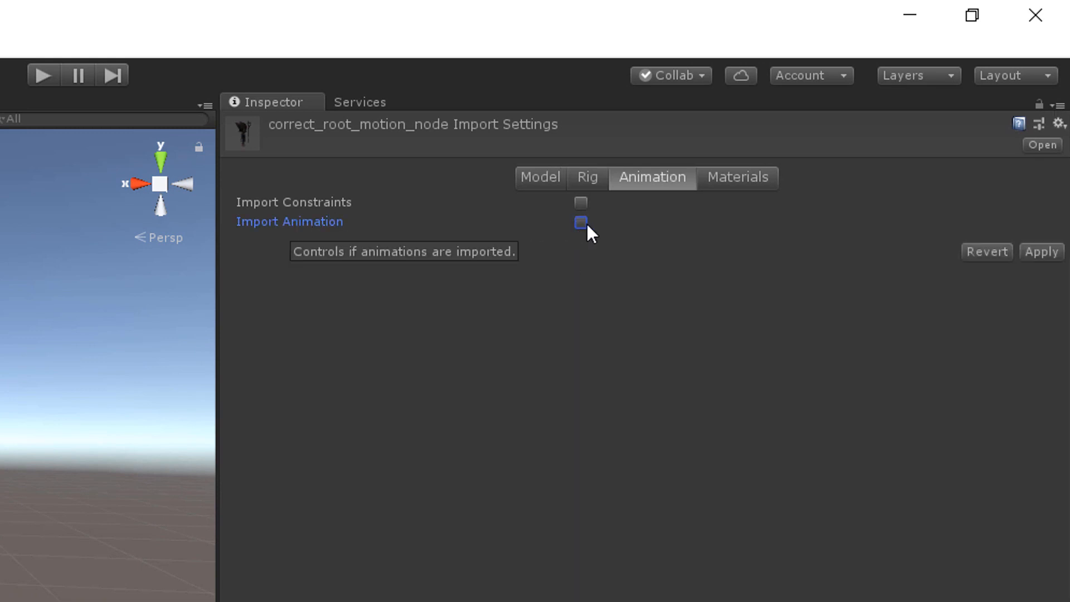
left_click(580, 220)
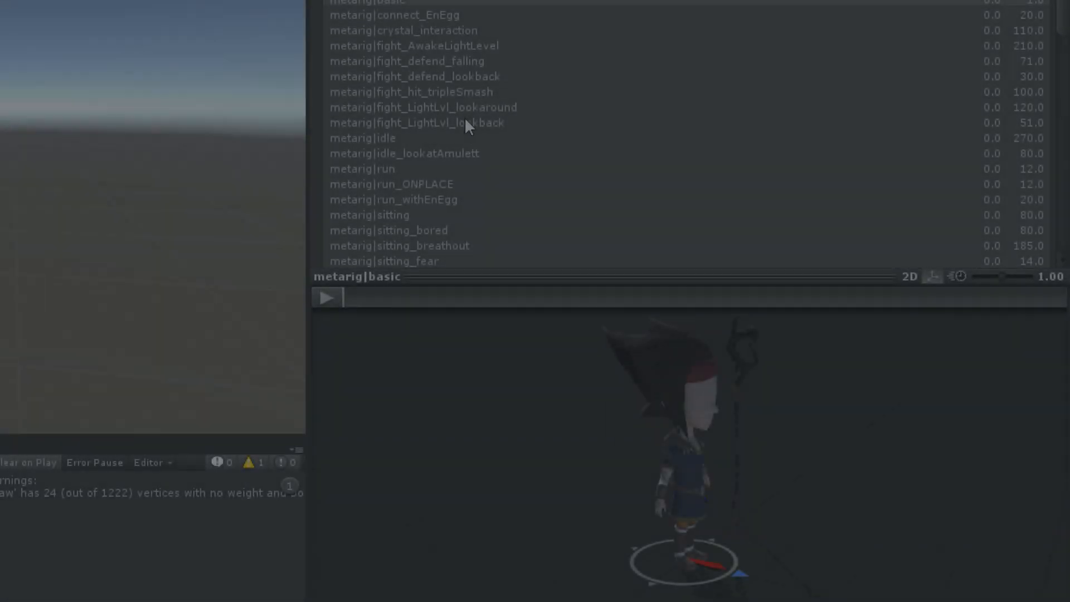
Step: Select fight_hit_tripleSmash, enable Loop Time and leave Loop Pose off after trying it
left_click(412, 91)
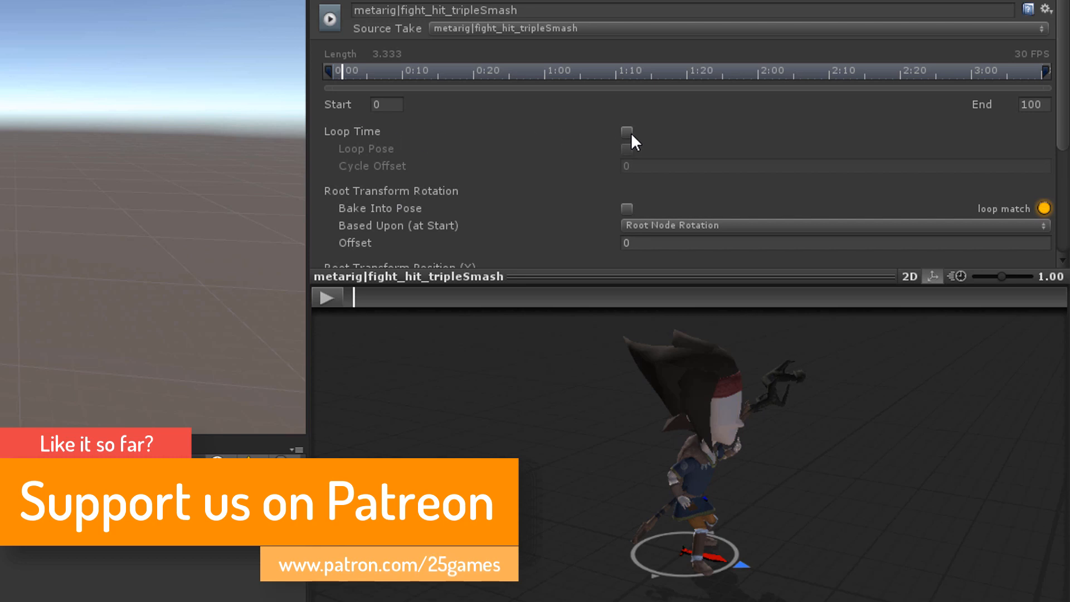
left_click(625, 132)
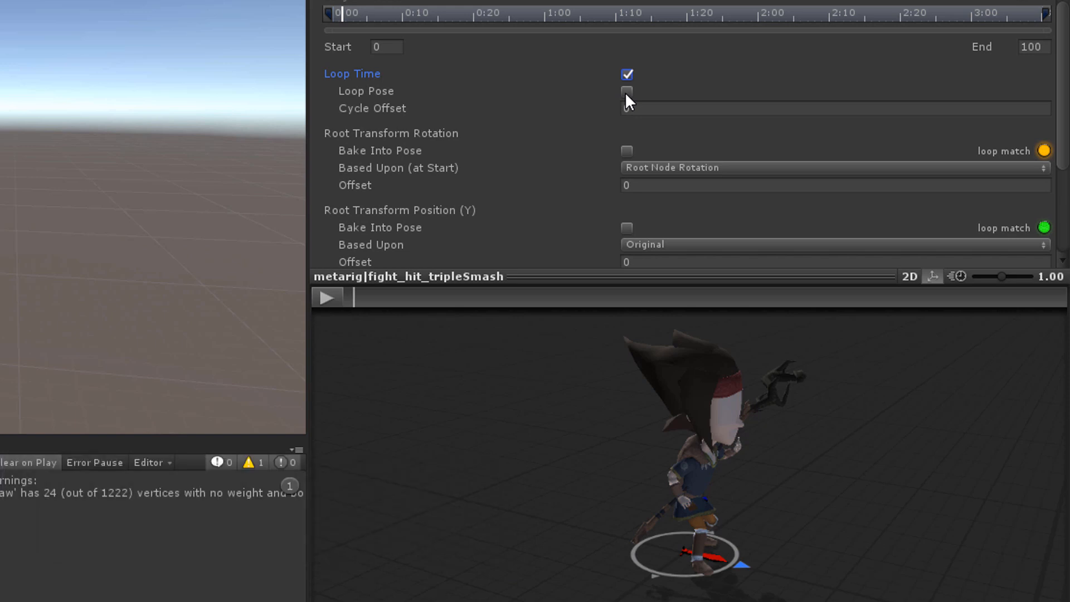
left_click(625, 92)
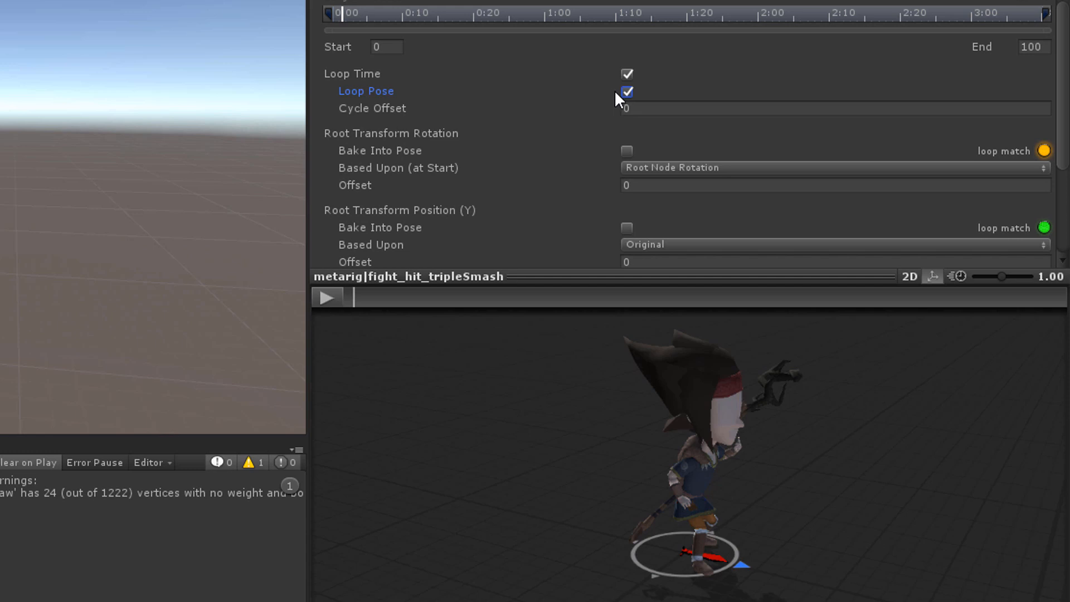
left_click(625, 92)
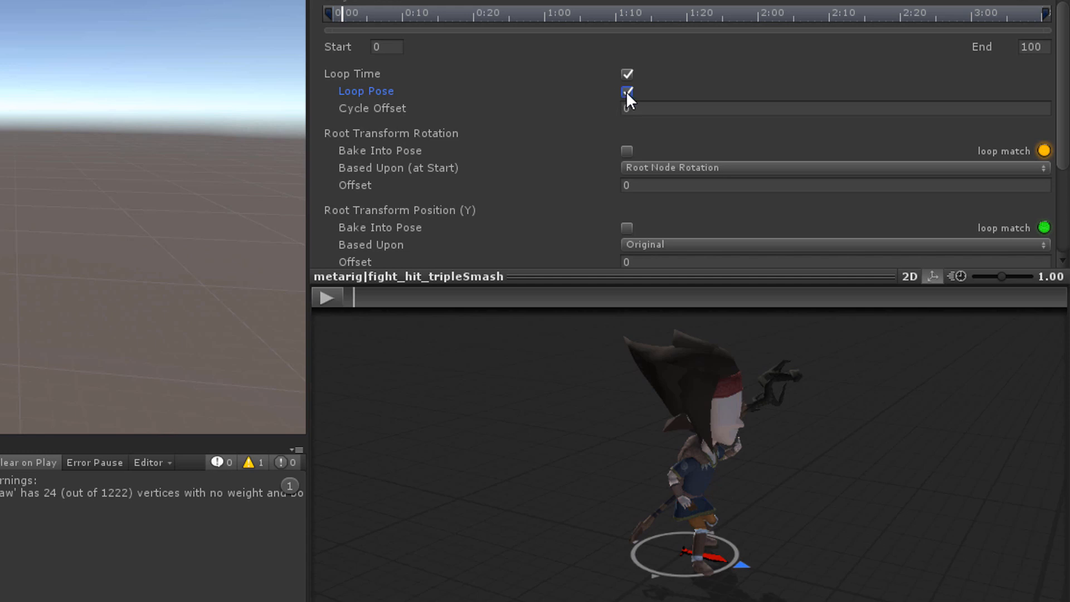
left_click(626, 92)
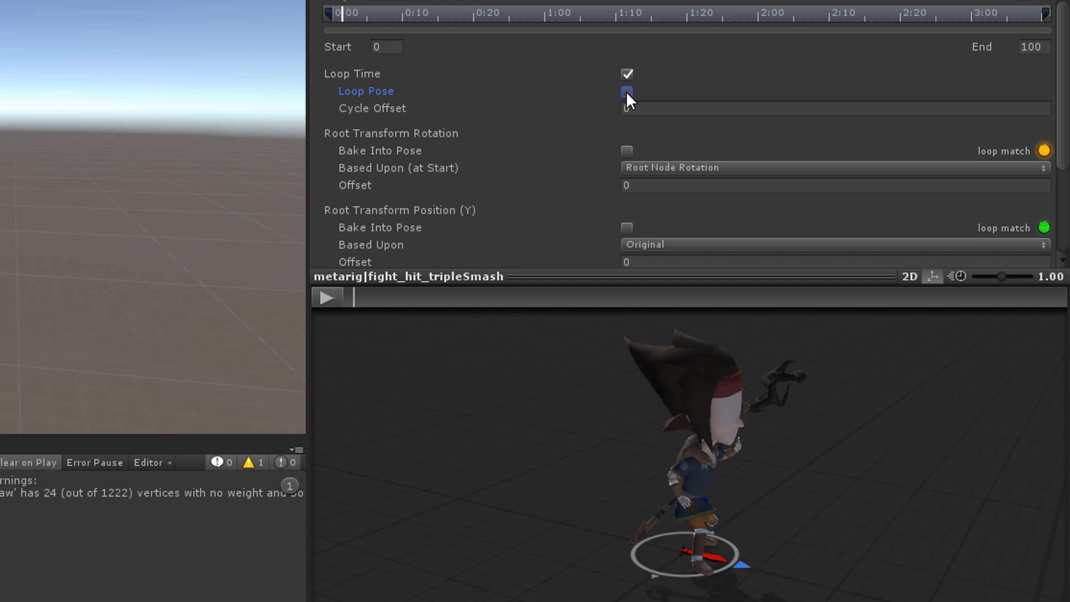
left_click(625, 93)
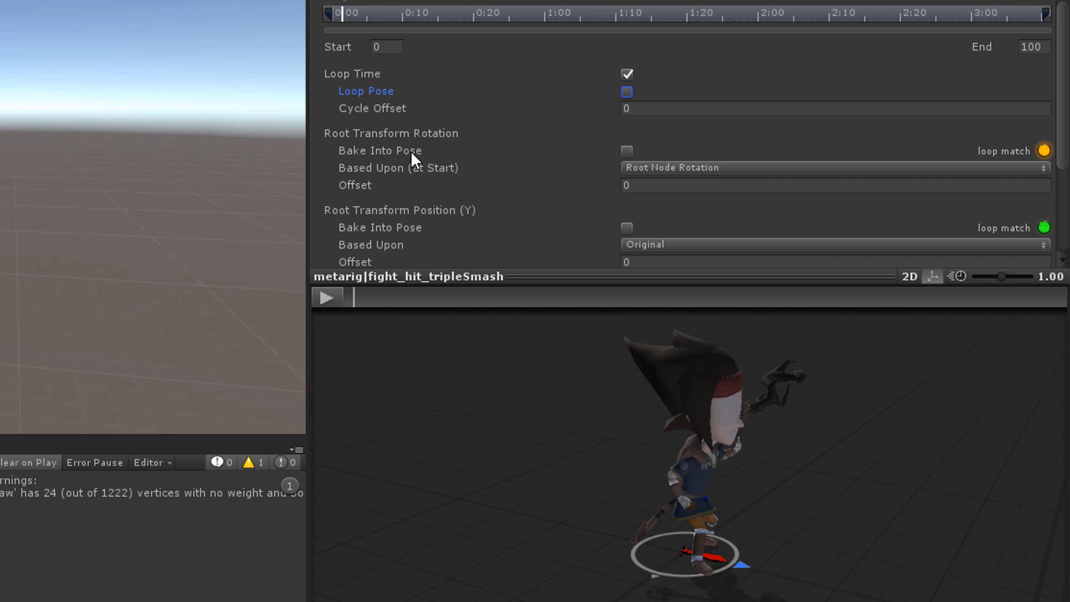
mouse_move(626, 150)
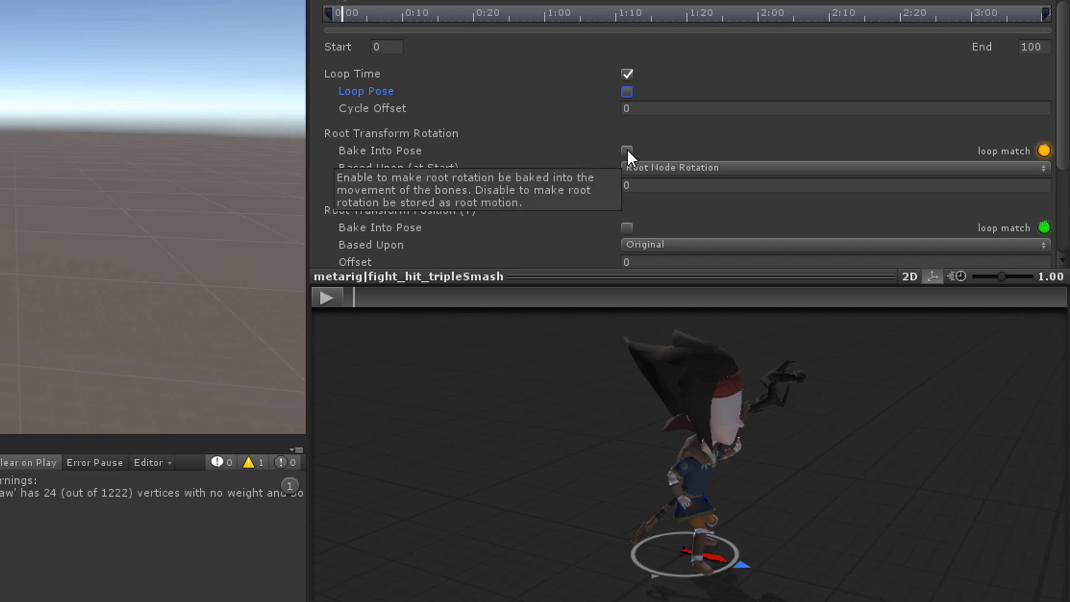
Step: Bake root rotation into the pose and test vertical position baking while scrubbing the smash preview
left_click(625, 151)
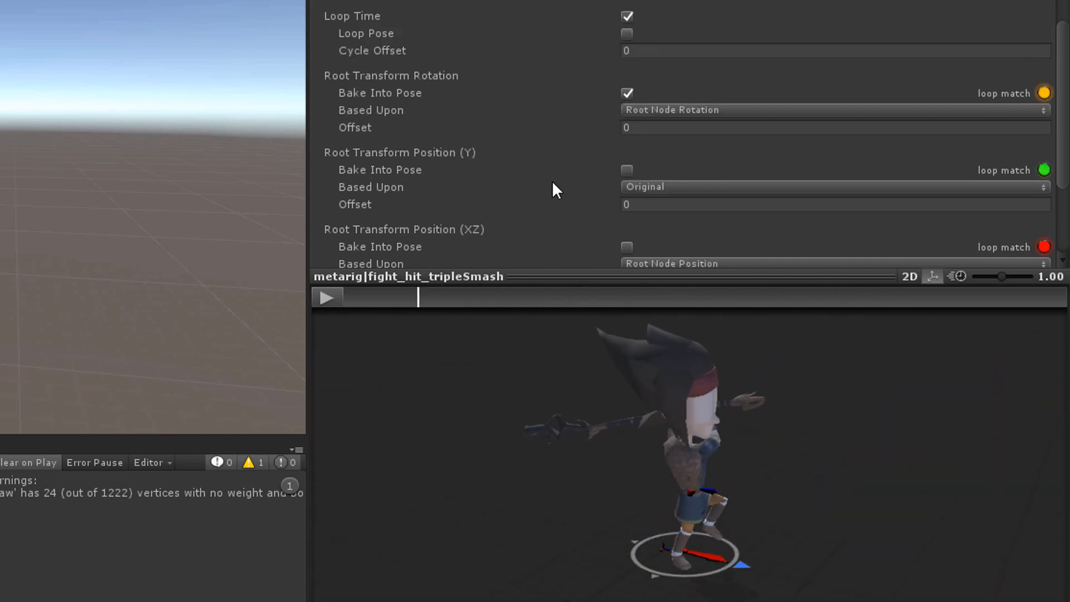
scroll("down", 3)
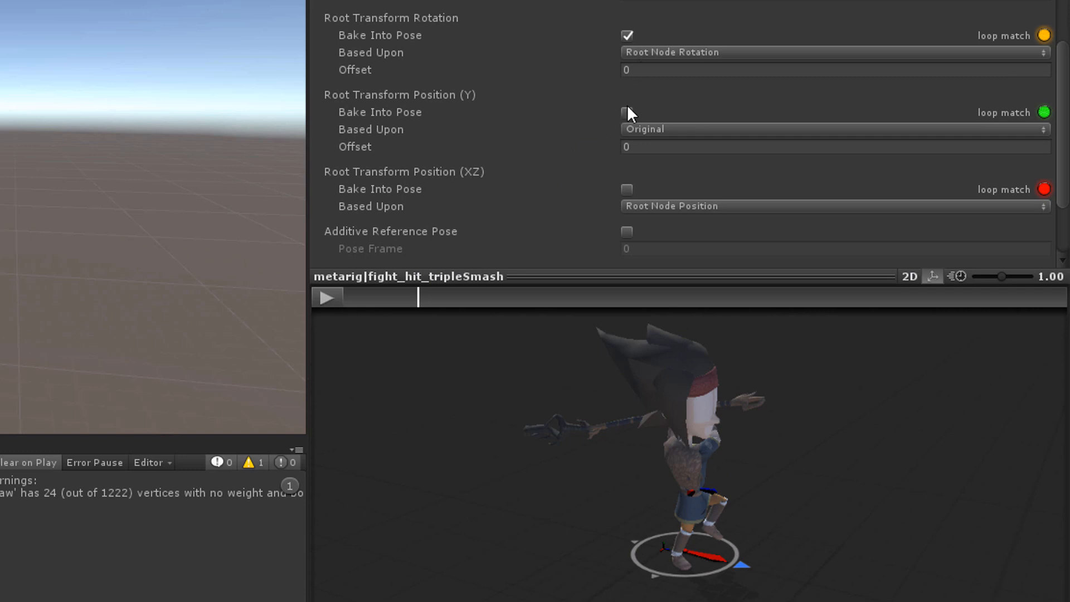
left_click(625, 111)
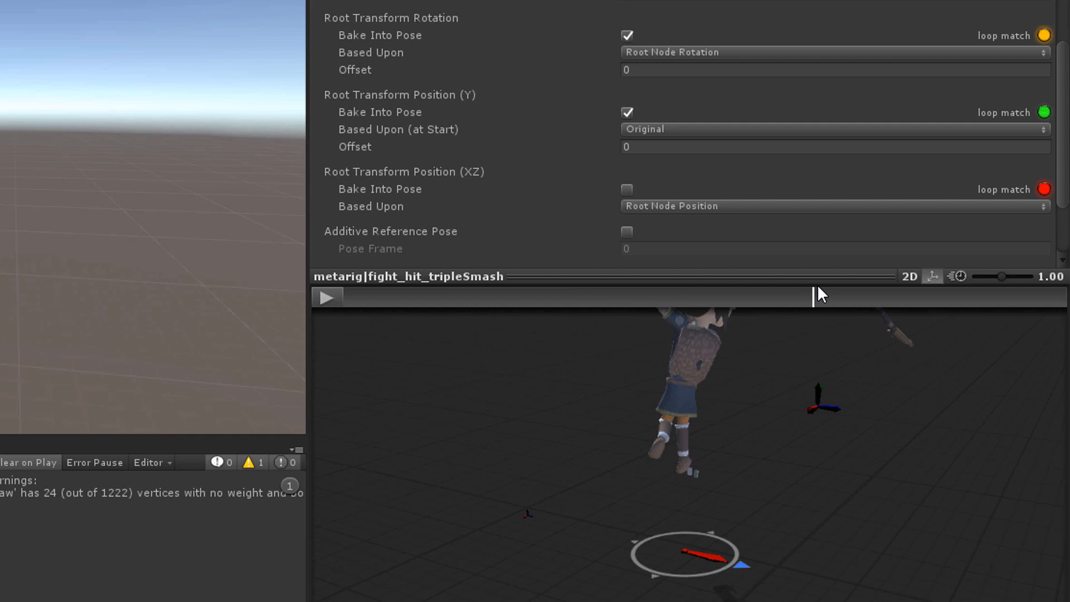
left_click(625, 111)
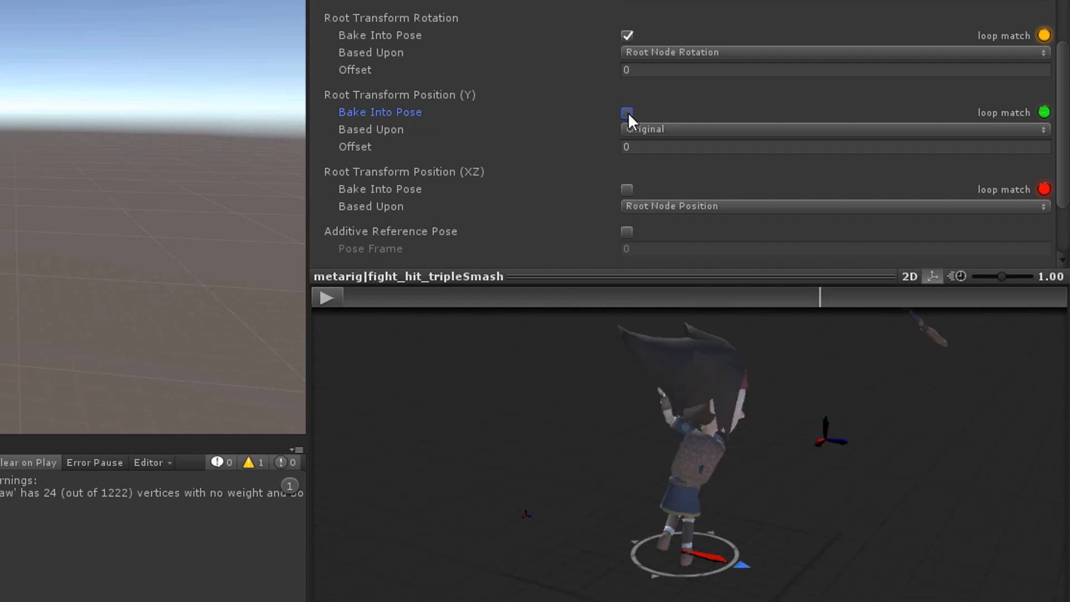
left_click(625, 113)
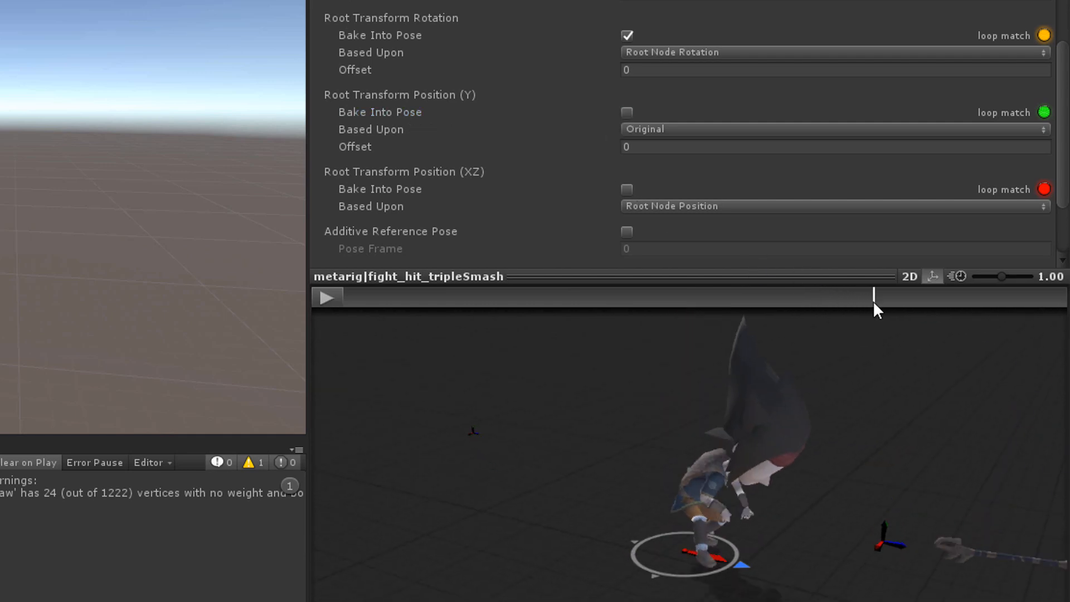
left_click_drag(874, 296, 782, 296)
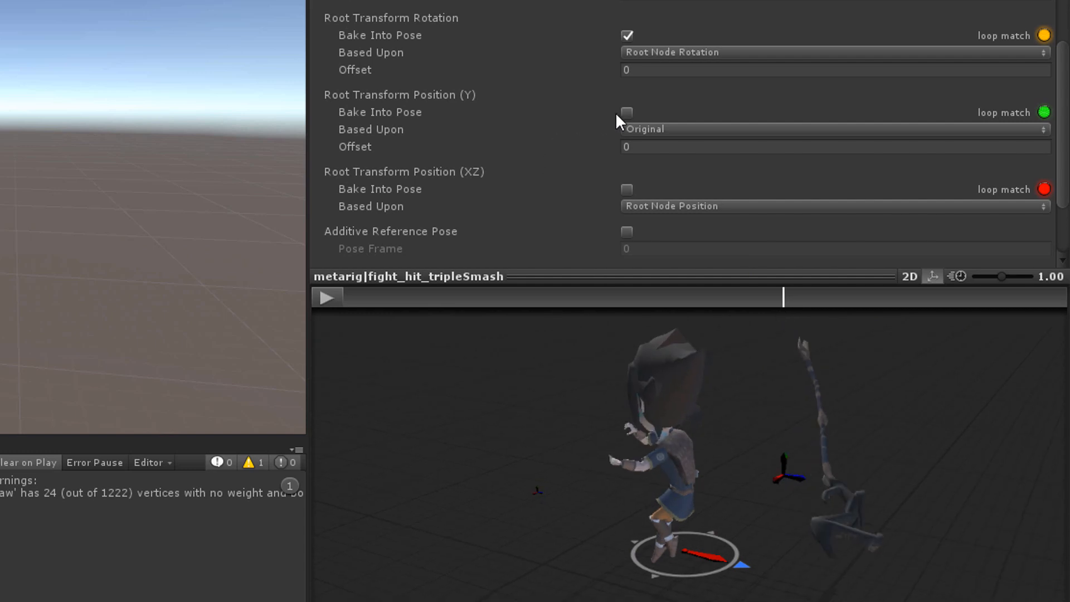
left_click(625, 113)
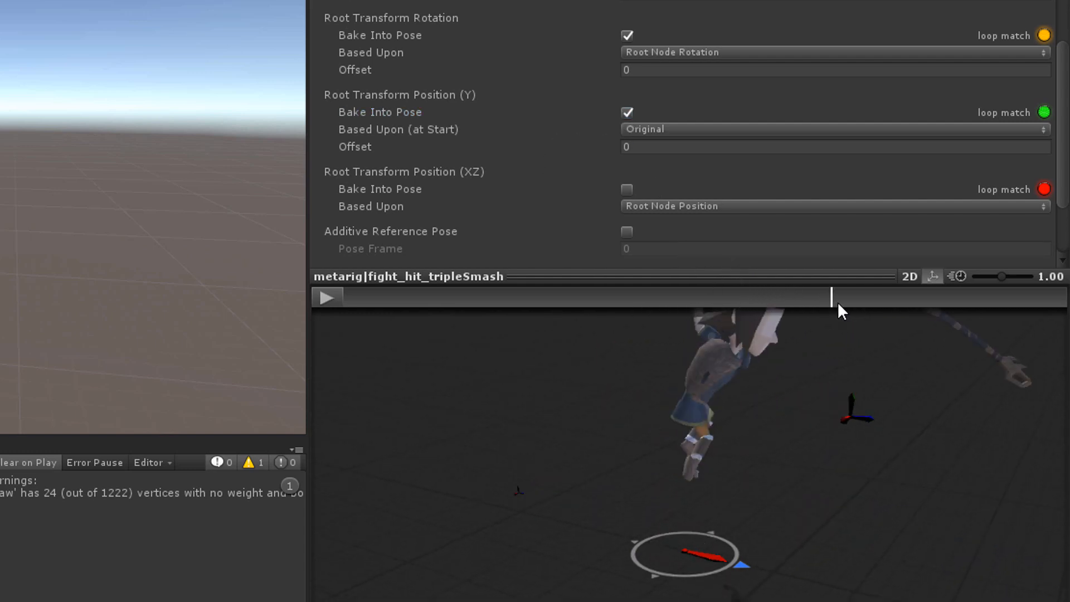
left_click_drag(828, 296, 919, 297)
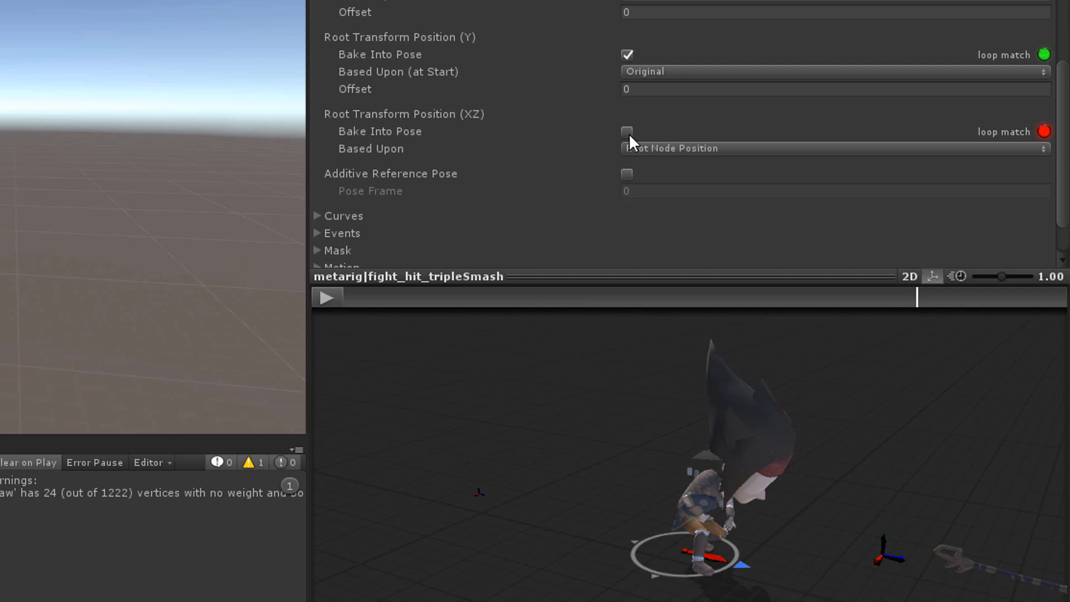
Step: Leave horizontal root position as root motion and base it upon Original
left_click(626, 132)
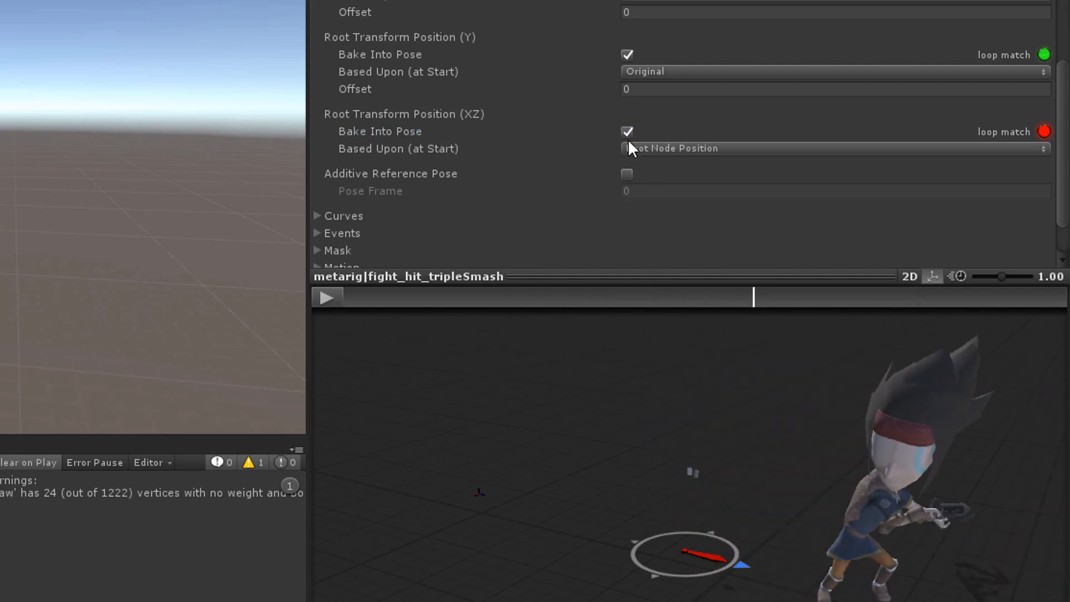
left_click(626, 131)
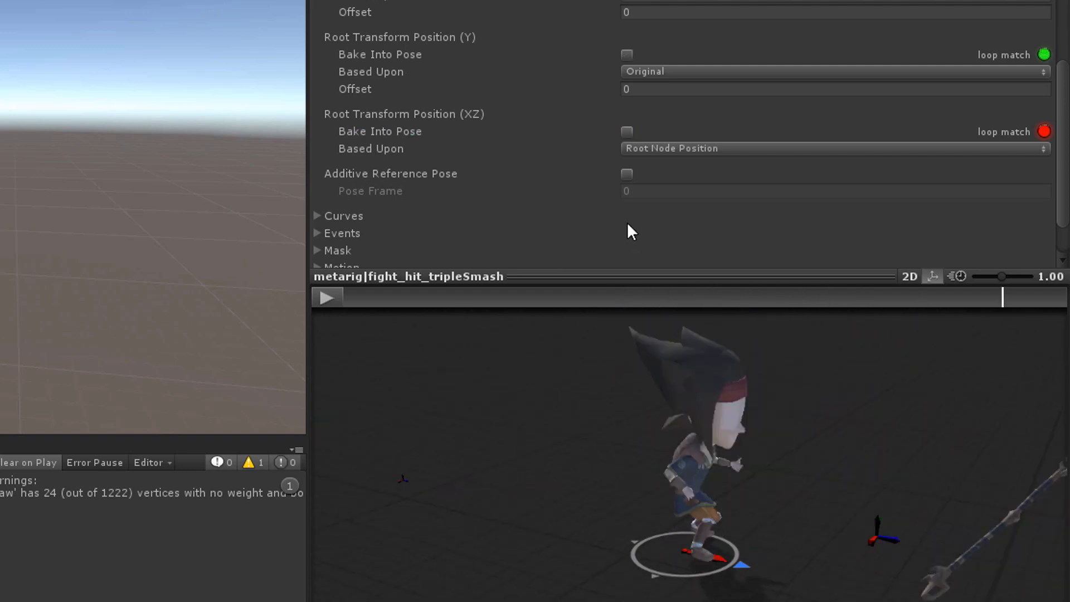
mouse_move(682, 141)
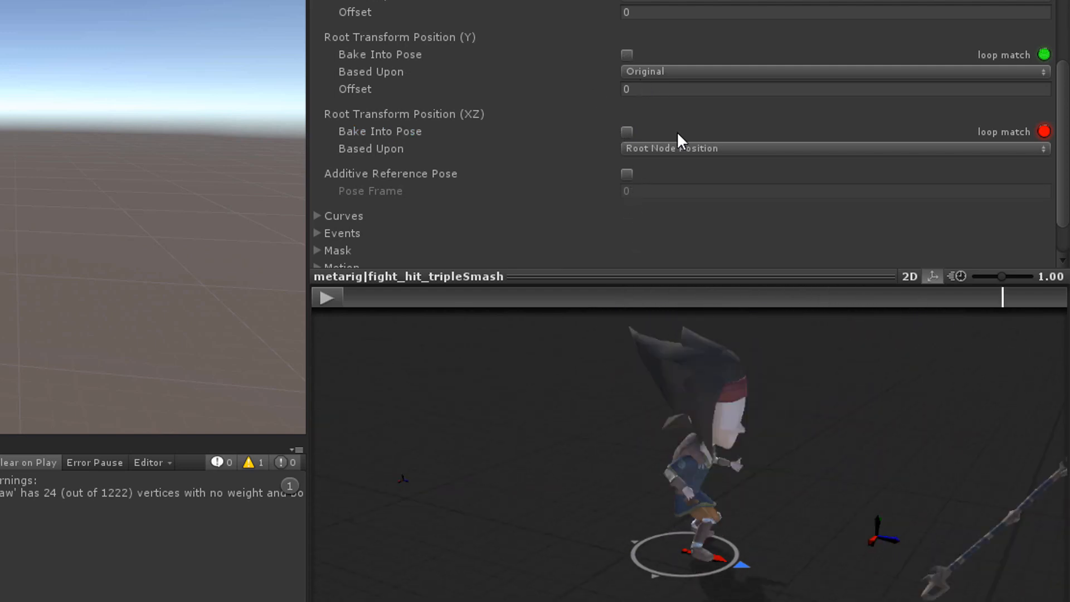
left_click(833, 148)
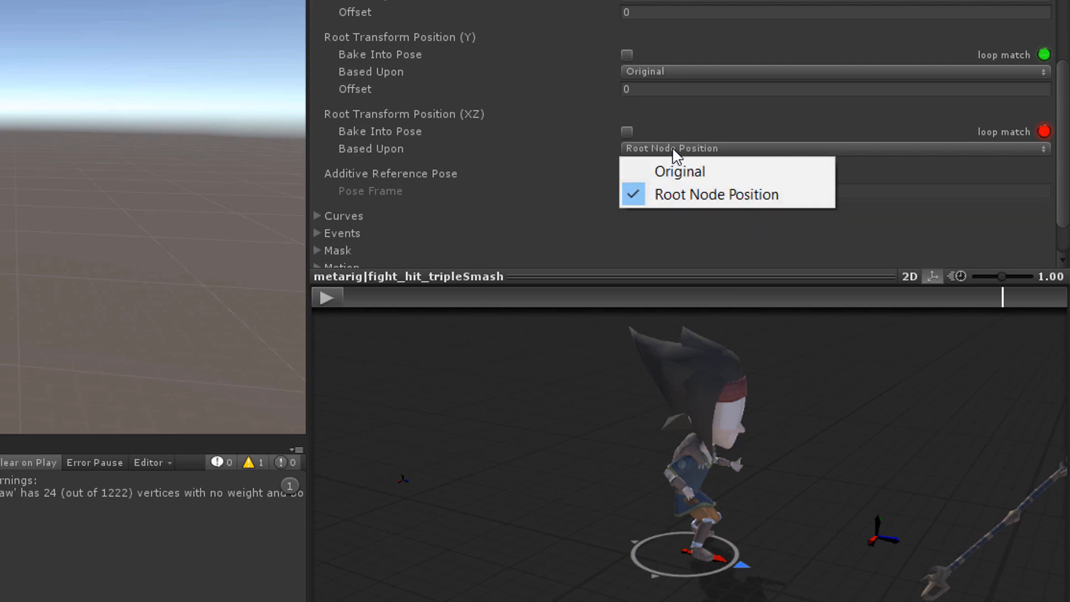
mouse_move(679, 171)
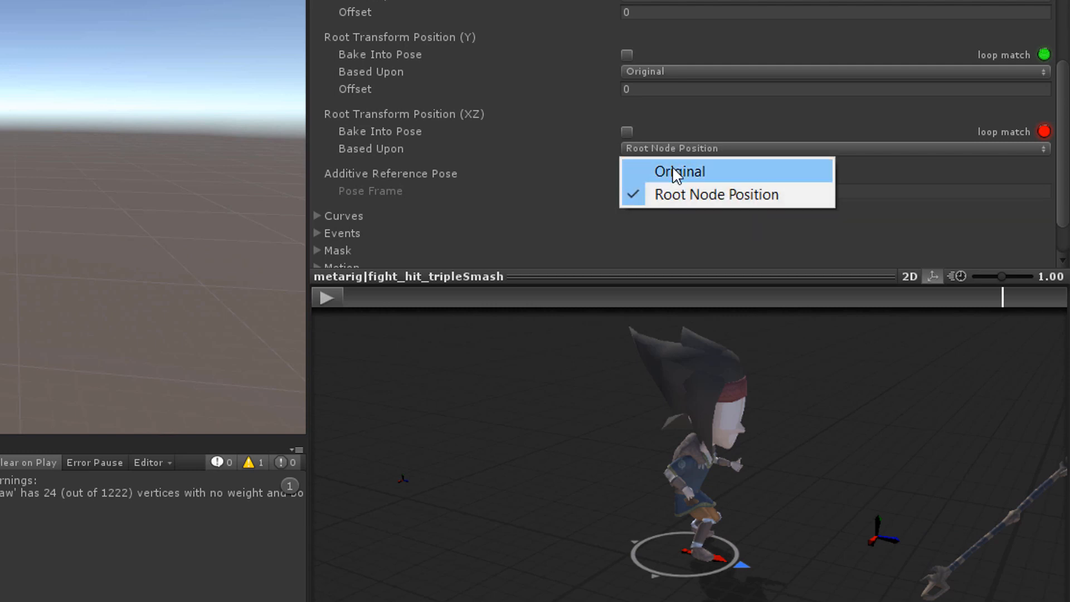
left_click(679, 171)
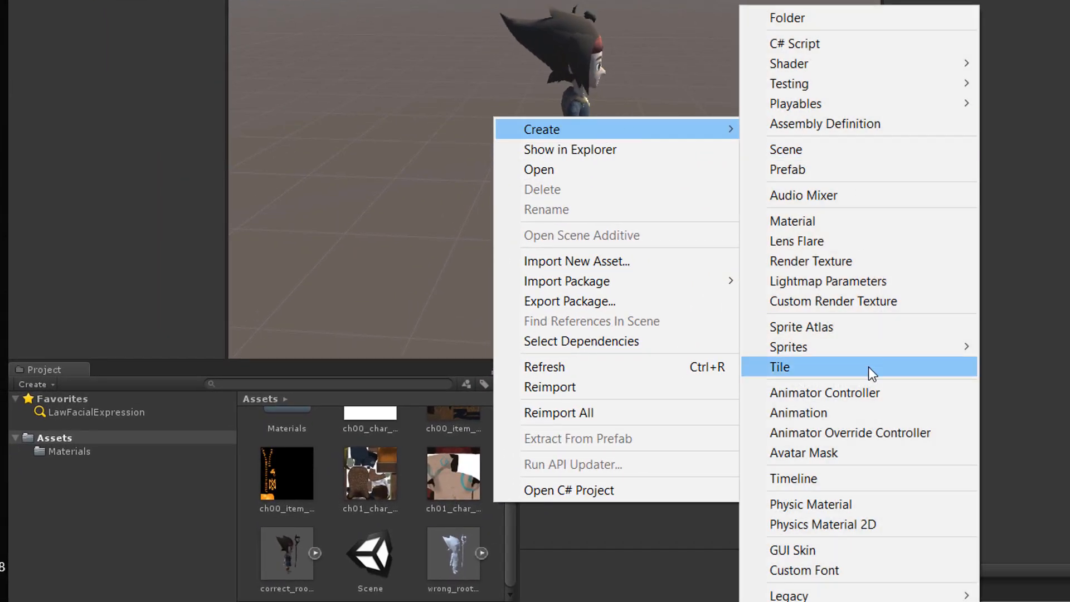
Step: Create an Animator Controller, add a state in the Animator graph and test in play mode
left_click(823, 392)
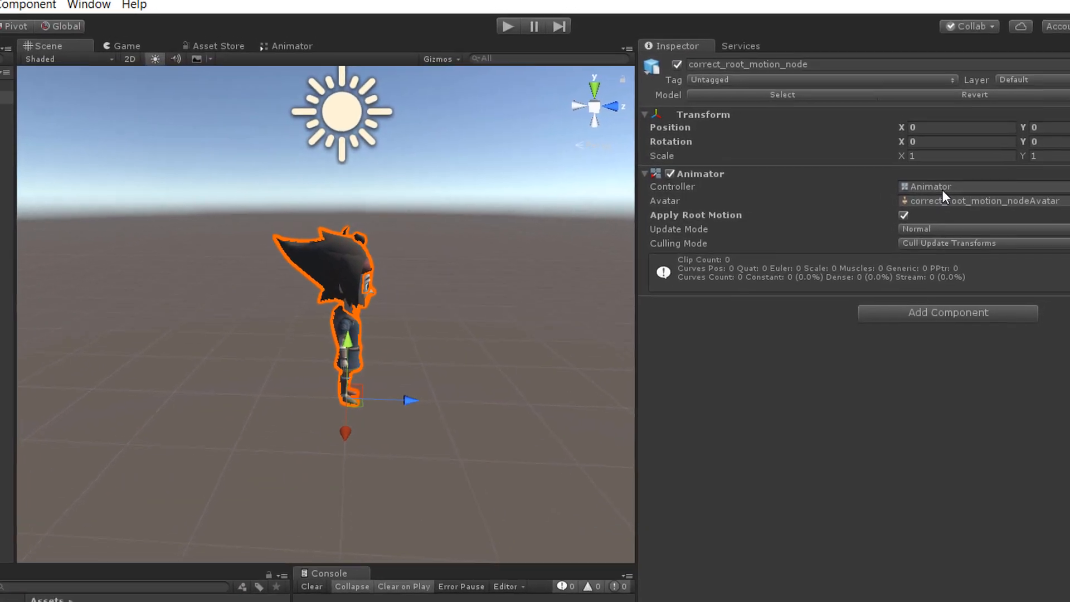
left_click(64, 13)
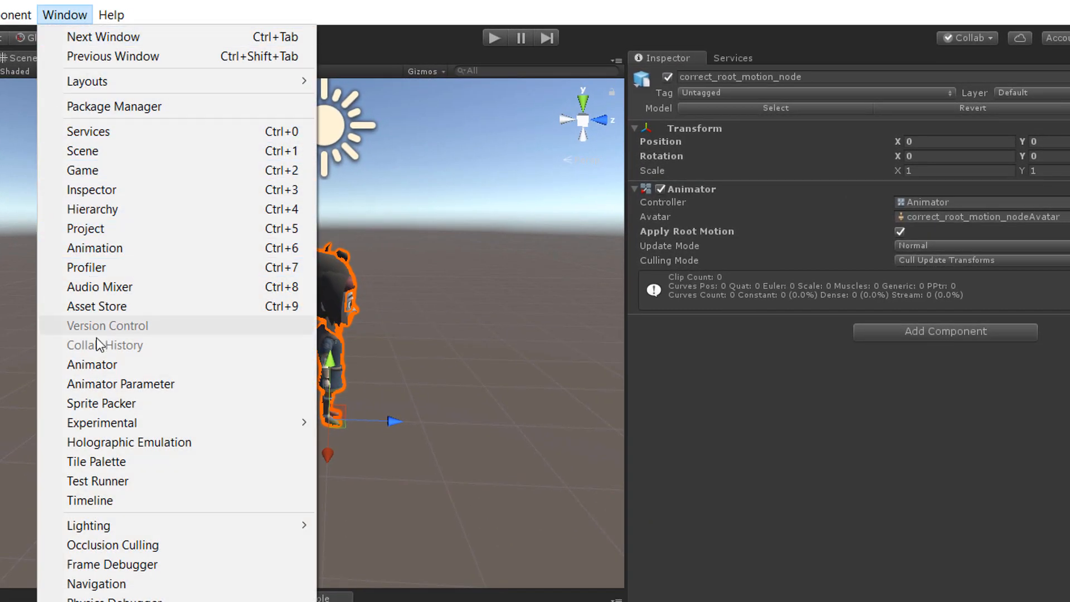
left_click(92, 364)
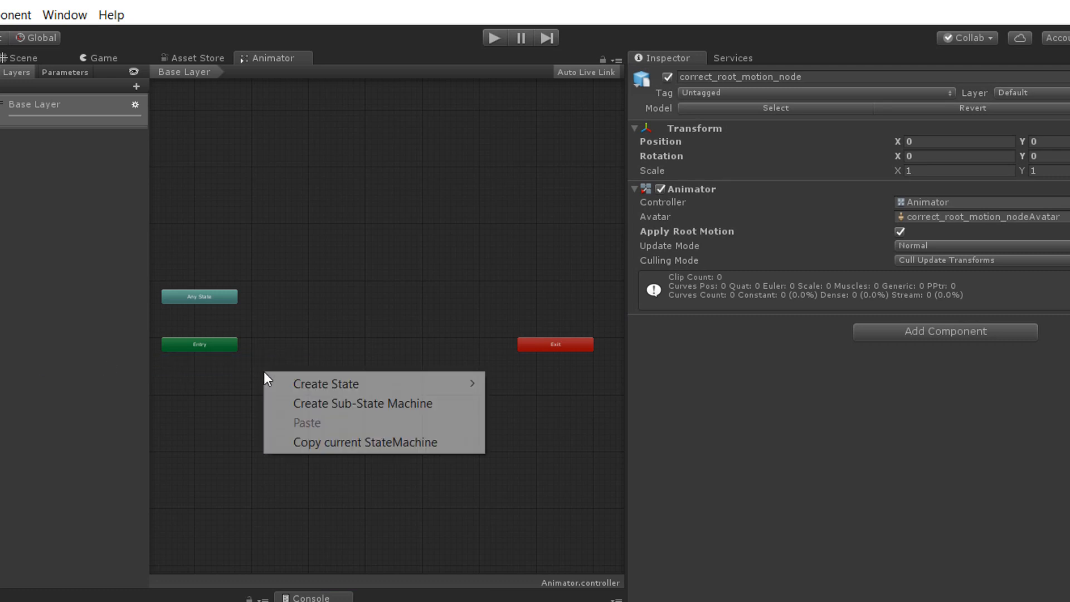
left_click(325, 383)
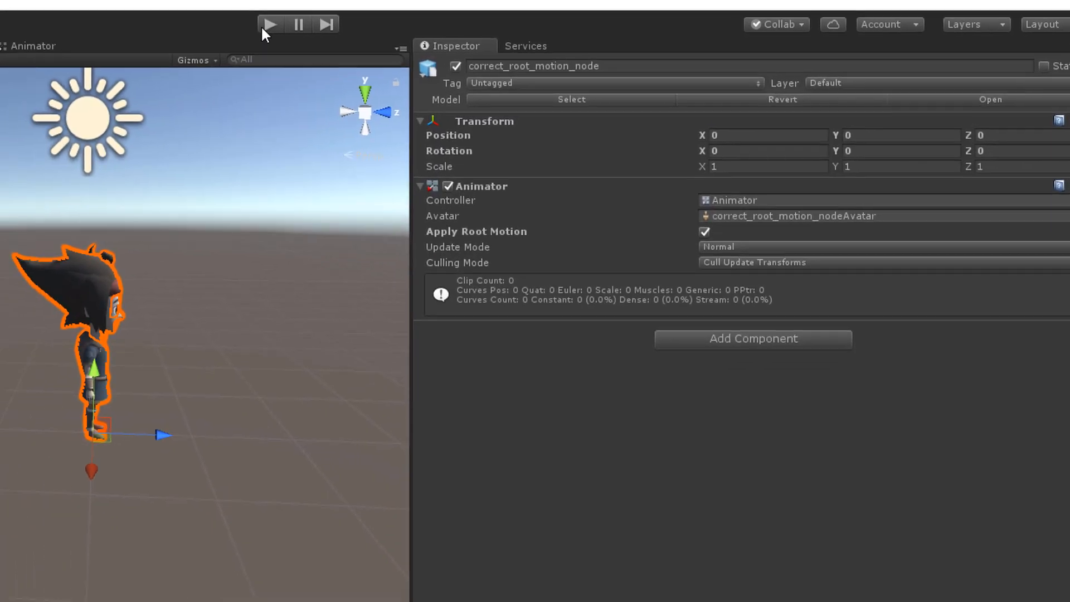
left_click(269, 23)
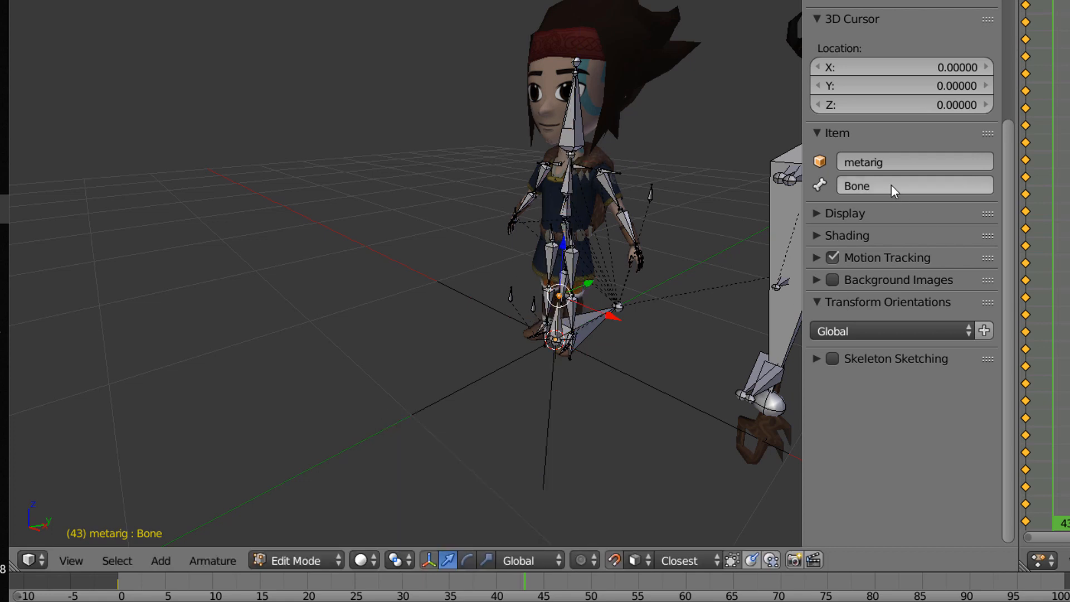
Step: Name the new bone copy_staff and parent it to the hip bone
type("copy_staff")
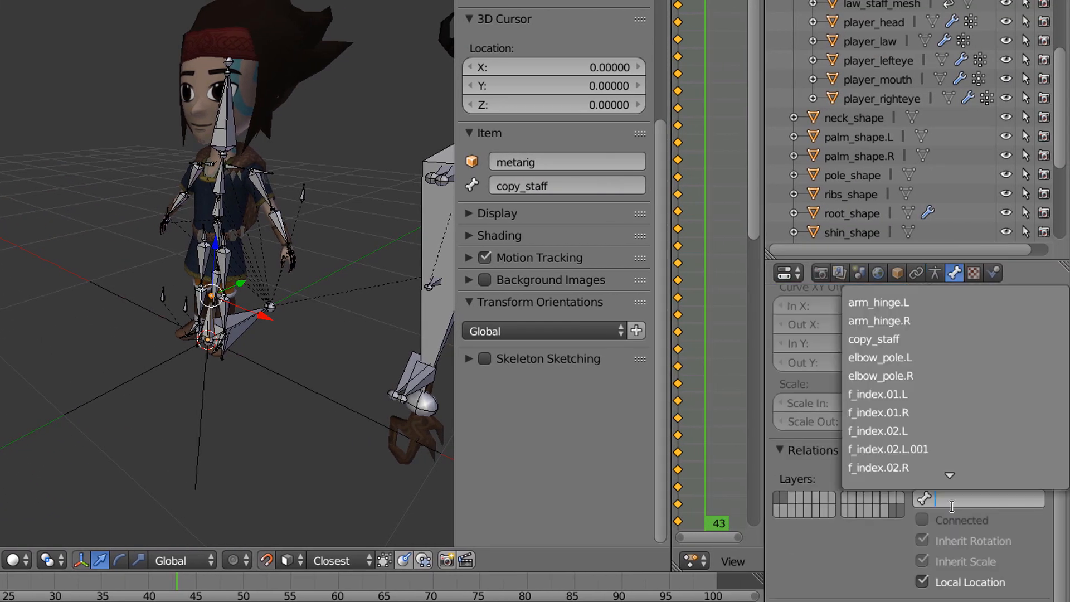
type("hip")
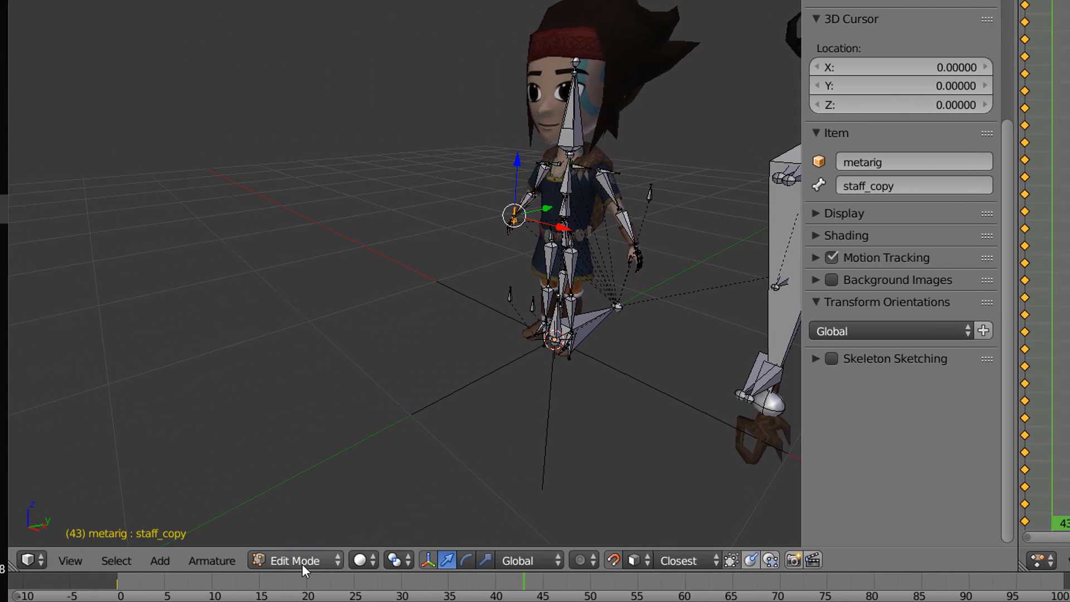
Step: In Pose Mode, give copy_staff a Copy Location constraint targeting metarig's staff bone
left_click(294, 561)
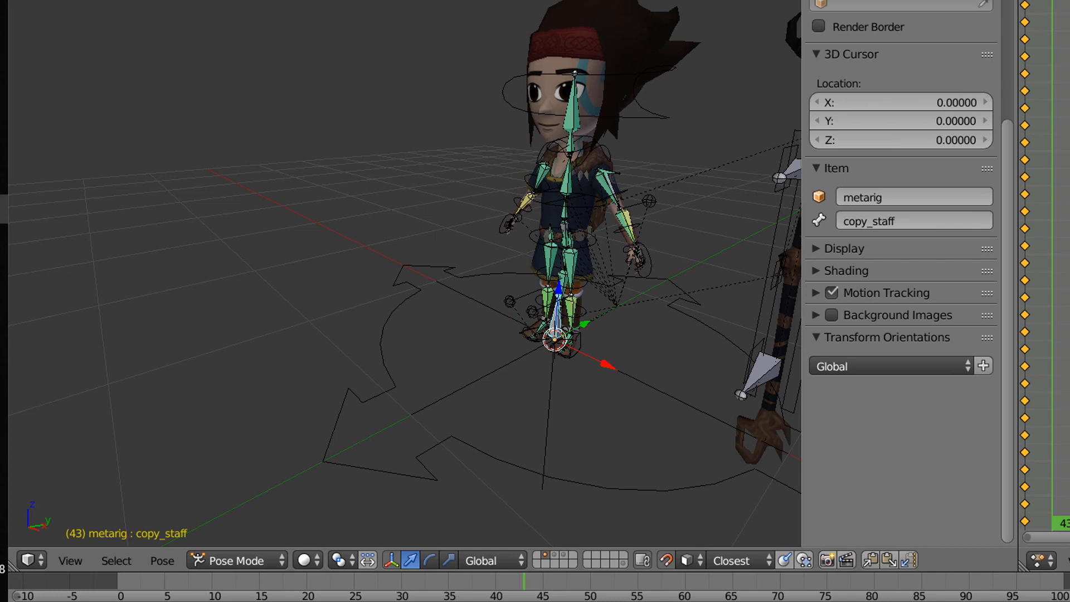
left_click(831, 337)
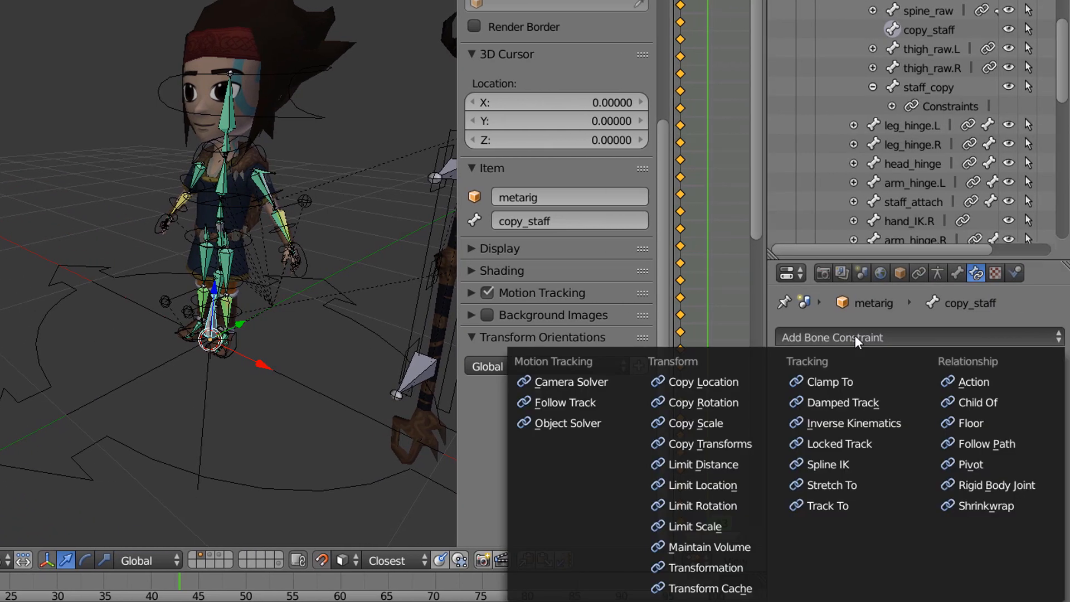
left_click(702, 381)
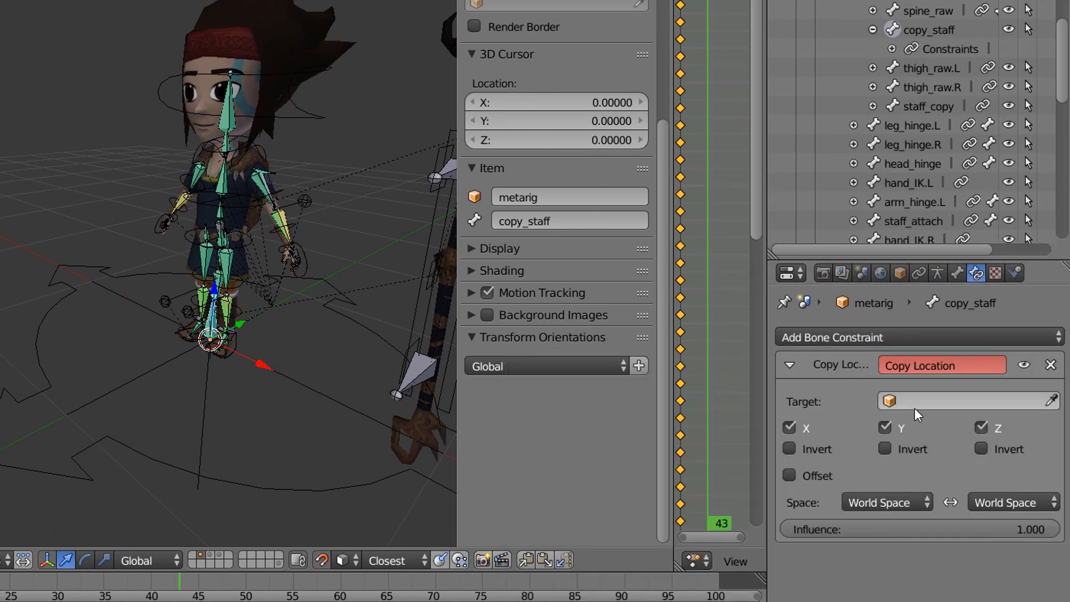
left_click(955, 400)
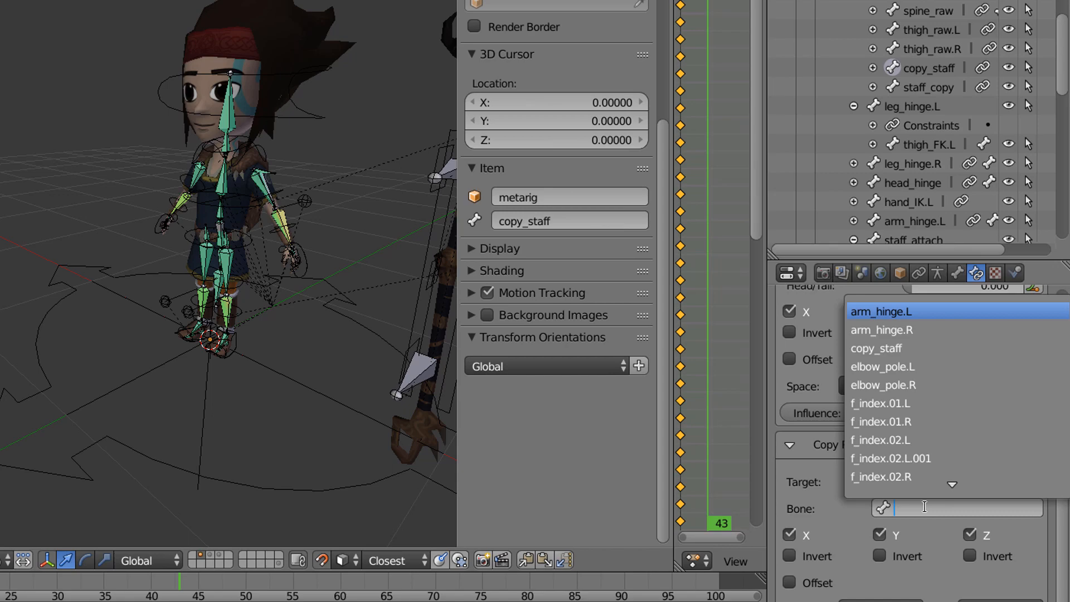
type("staff")
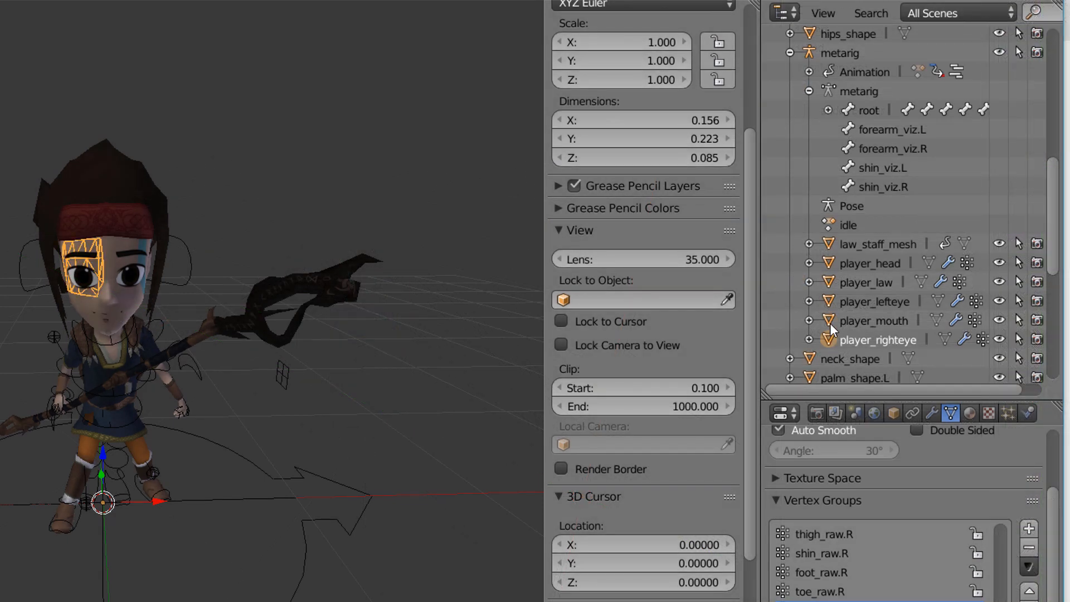
Step: Select law_staff_mesh, abandoning the first export attempt so only the staff is exported
left_click(867, 282)
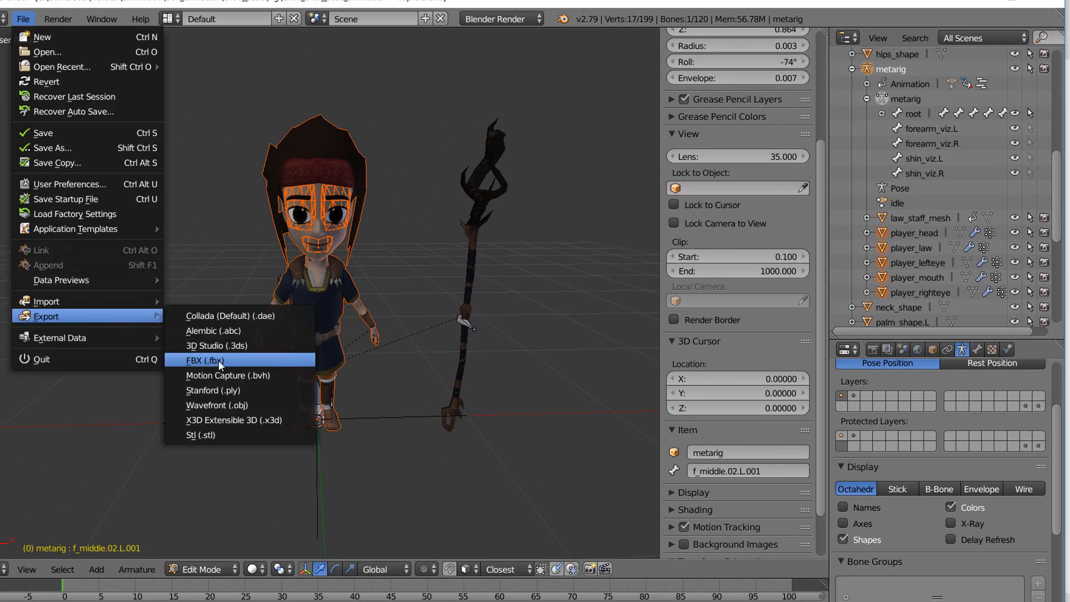
left_click(205, 360)
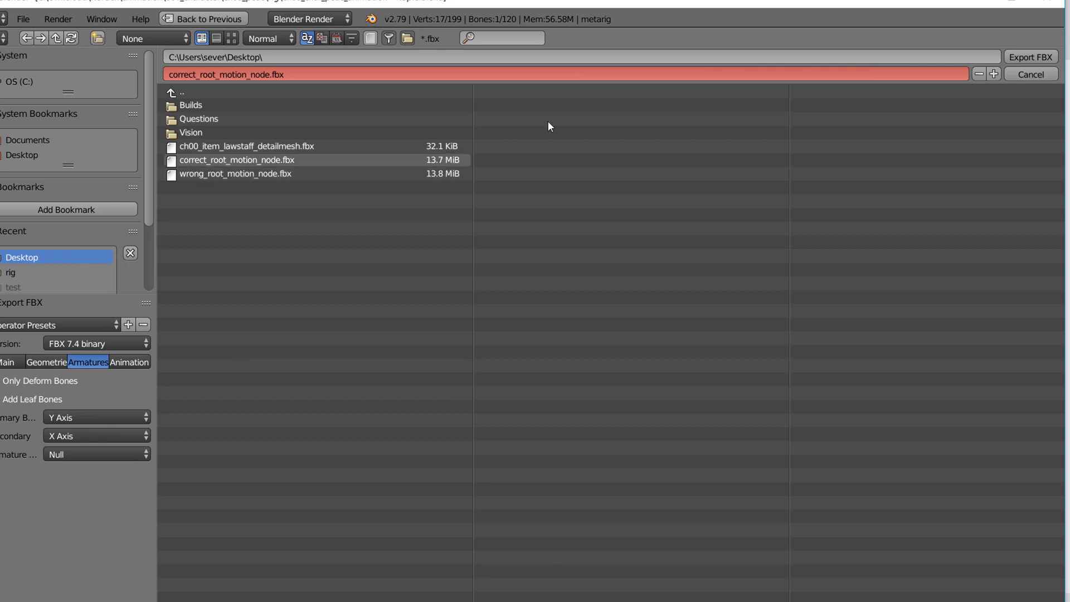
left_click(1030, 75)
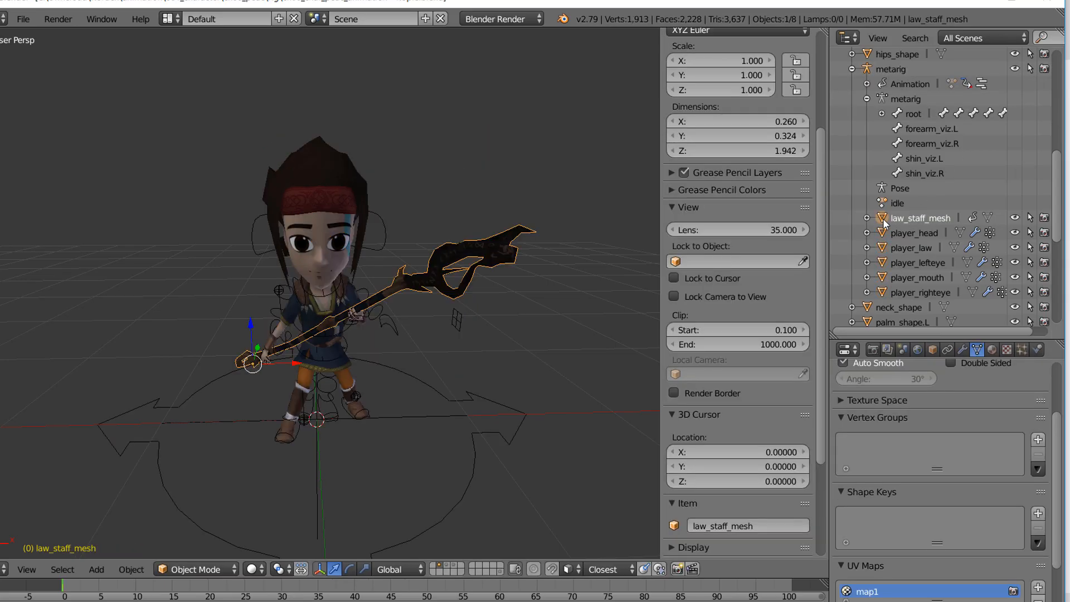
left_click(22, 19)
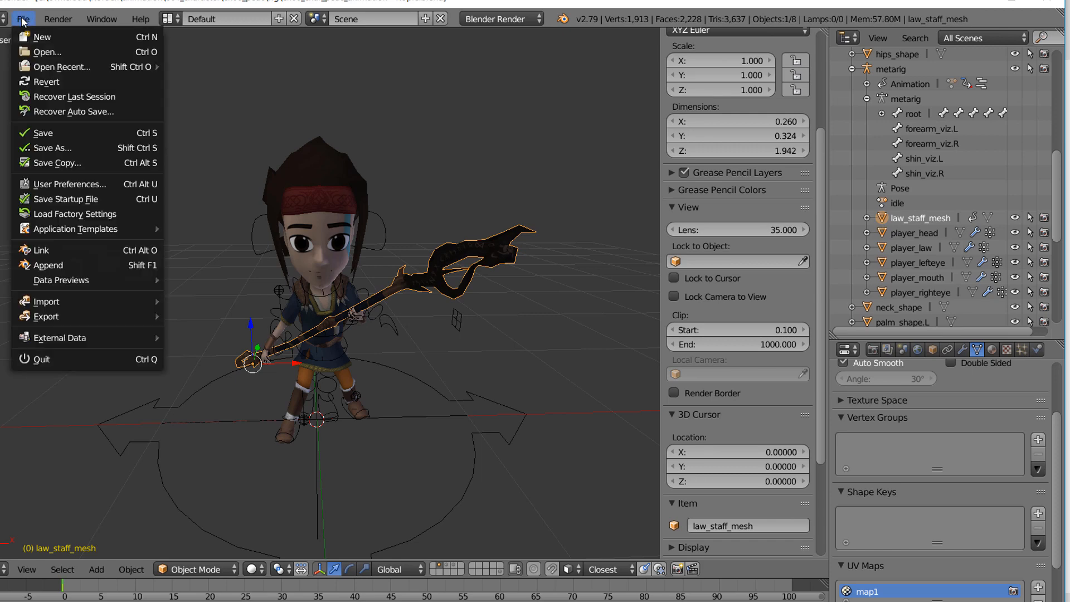
mouse_move(46, 316)
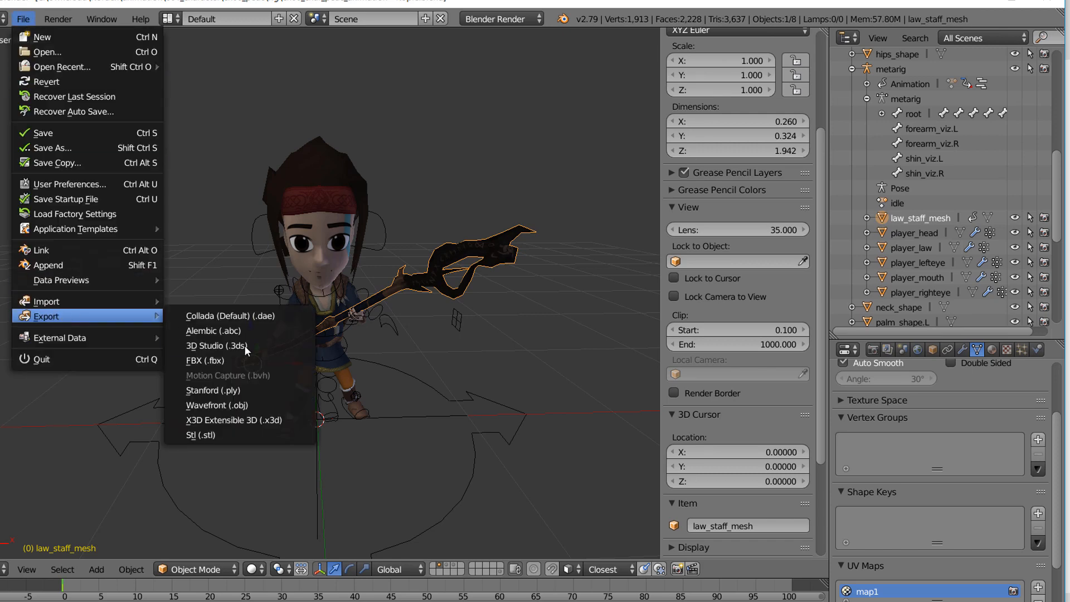
Step: Export the staff as FBX with Selected Objects ticked, naming the file staff.fbx
left_click(207, 360)
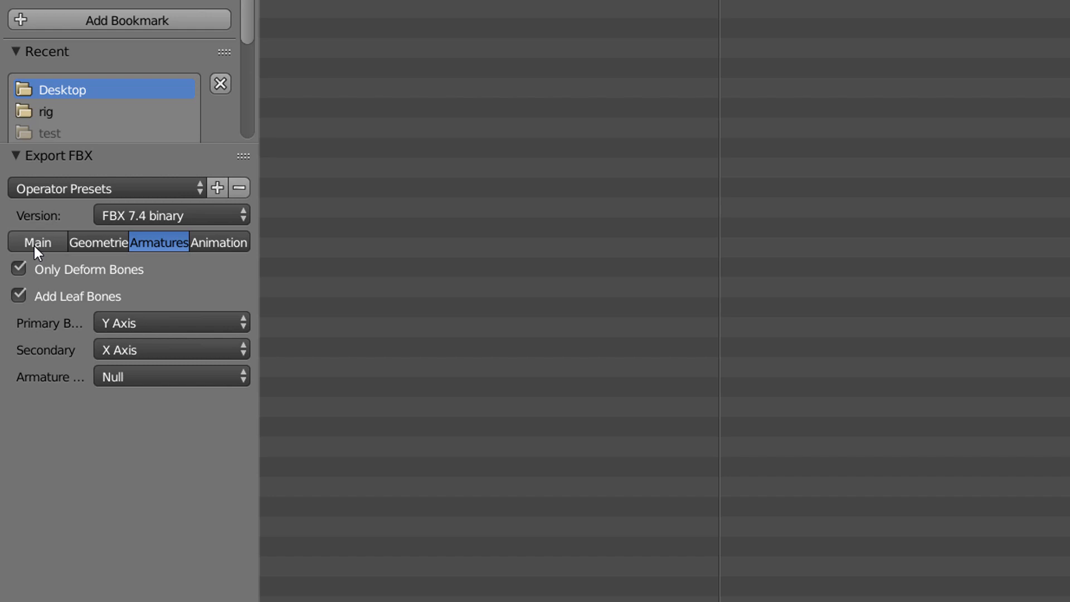
left_click(38, 241)
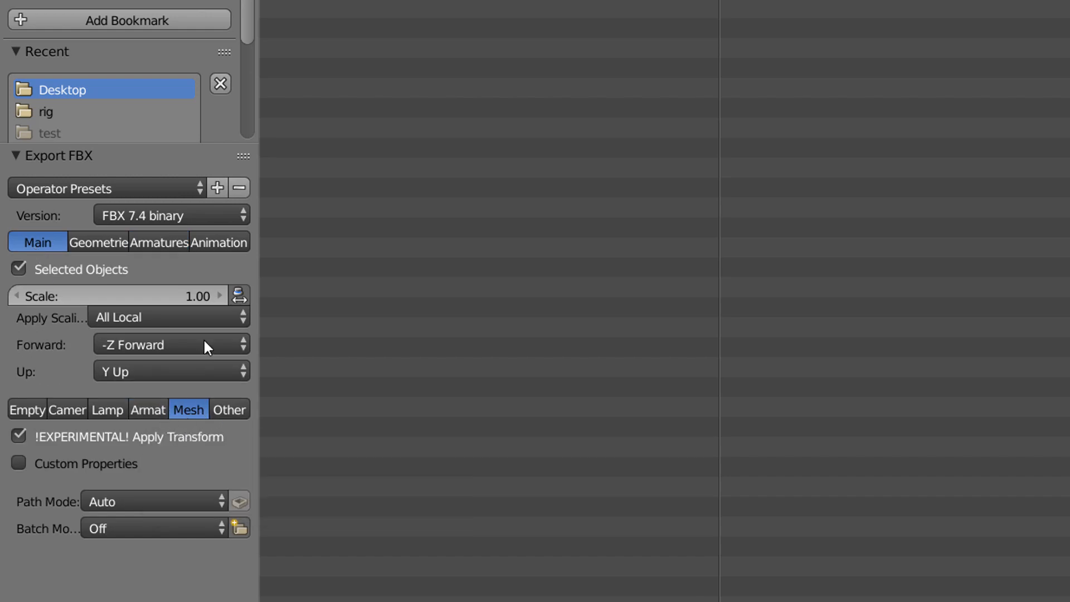
left_click(218, 241)
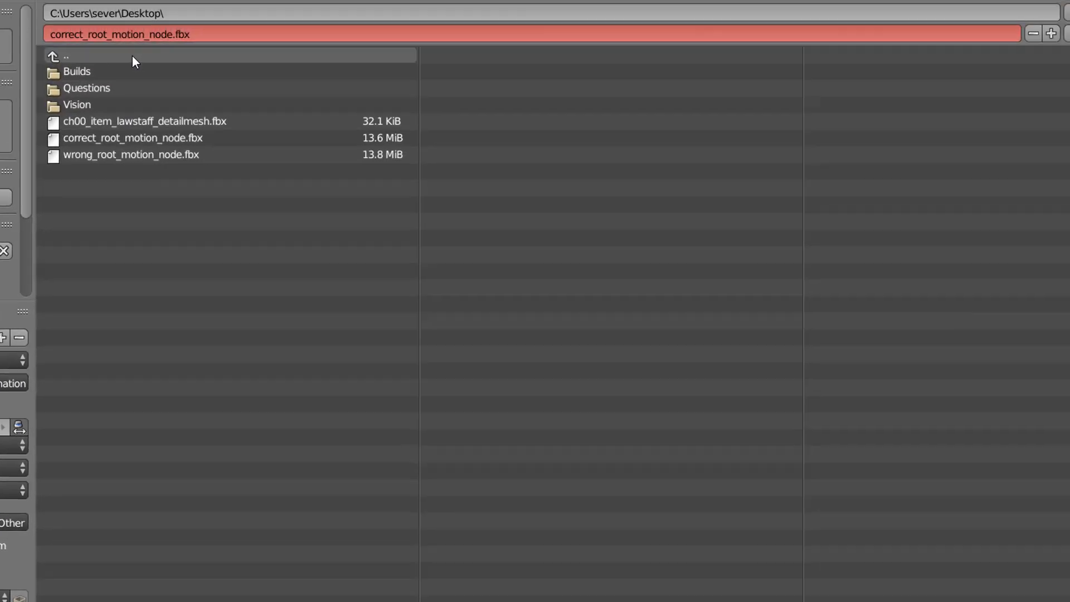
type("staff.fb")
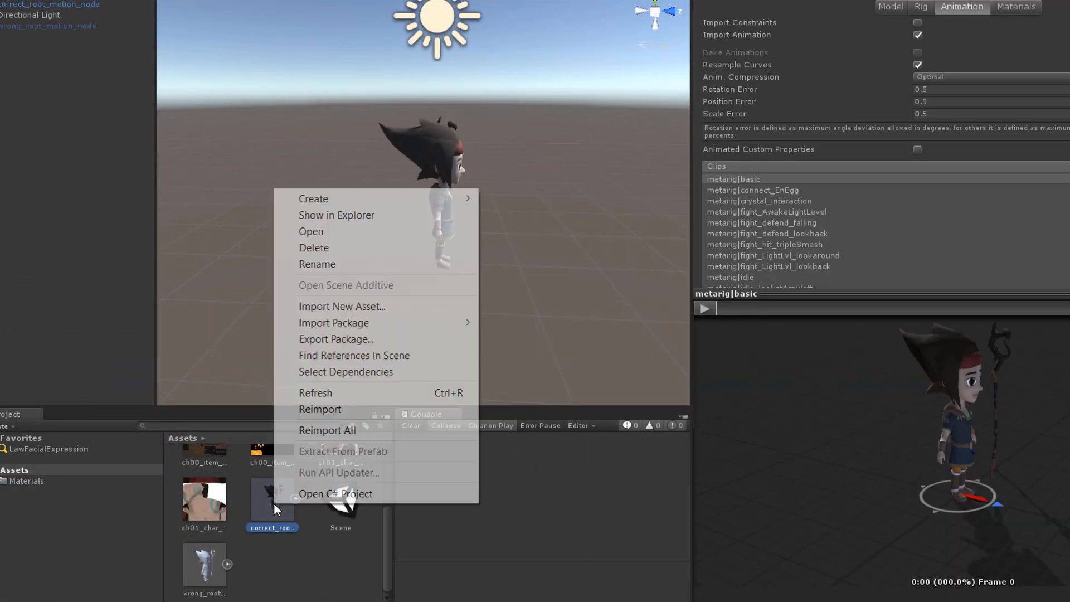
Step: Drop the staff FBX into the Hierarchy and adjust its Transform so it stands upright beside the character
left_click(335, 215)
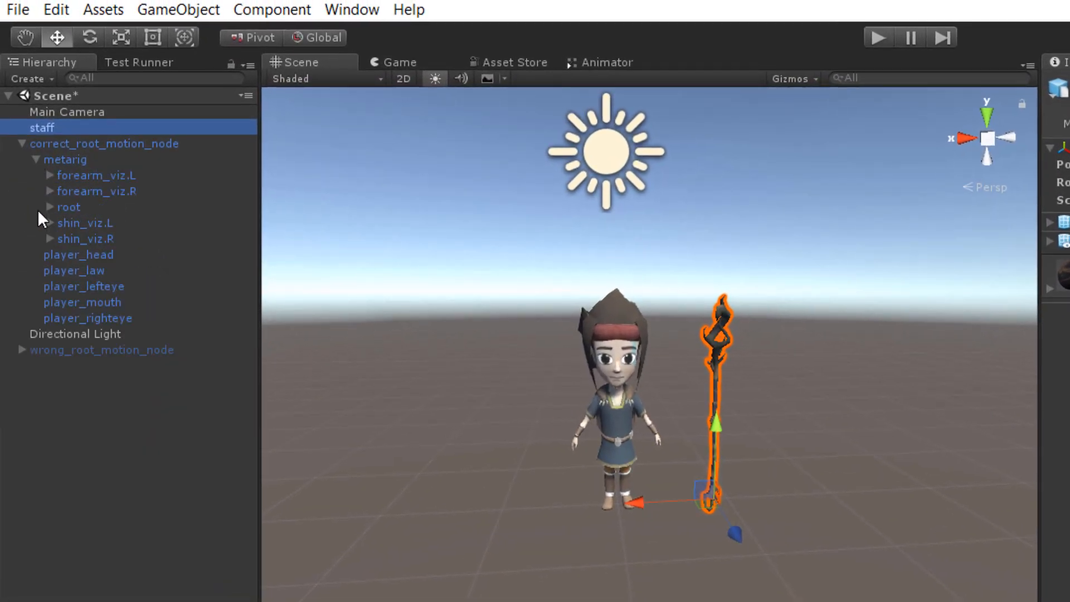
left_click(48, 207)
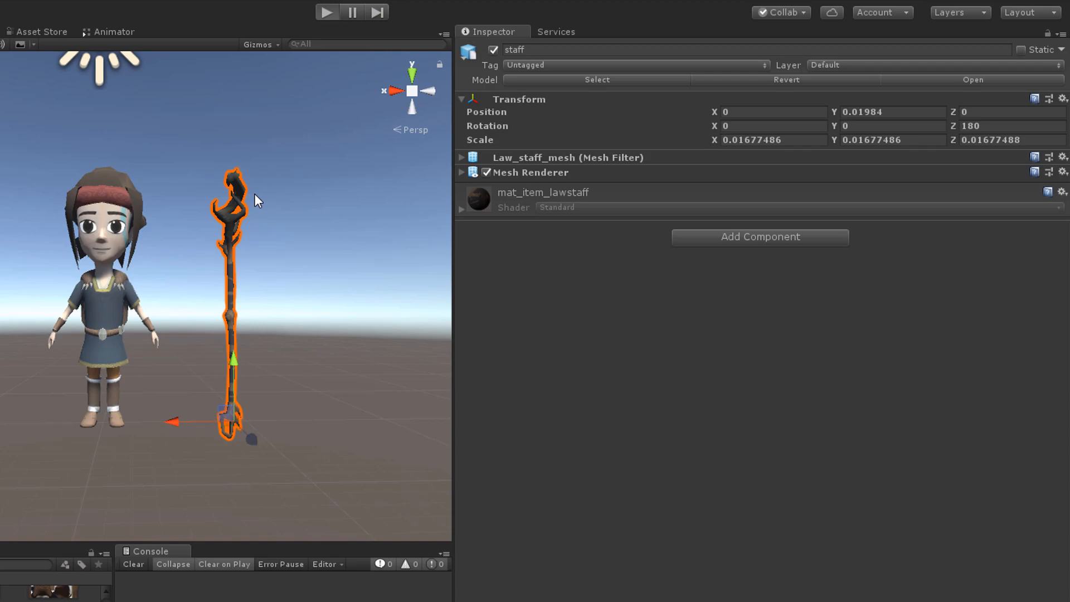
left_click(327, 11)
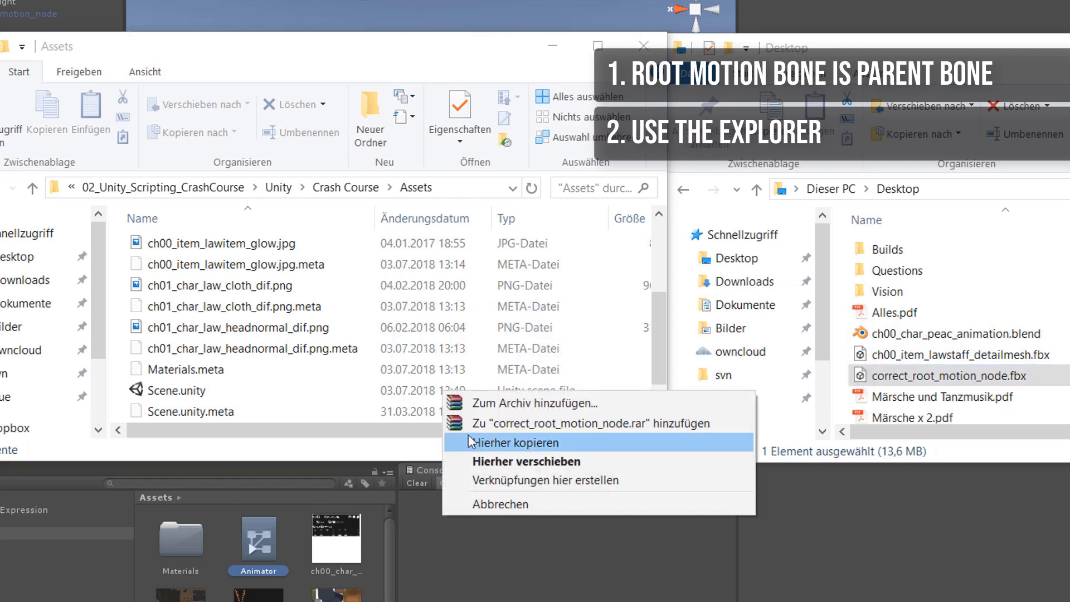
Step: Copy correct_root_motion_node.fbx into Assets via 'Hierher kopieren' and return to Unity to import it as Generic
left_click(506, 443)
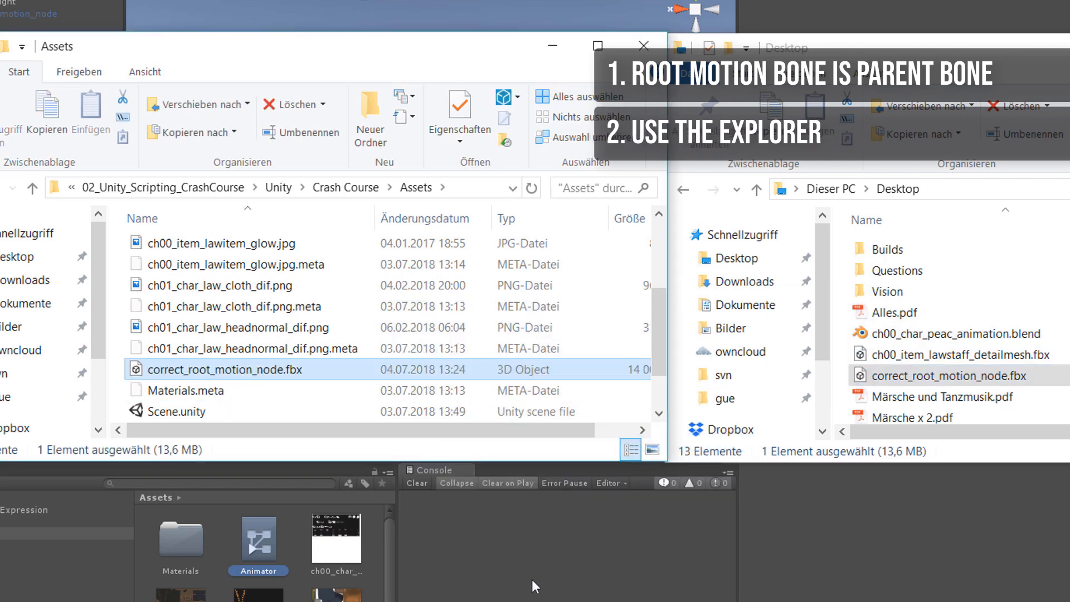
left_click(600, 202)
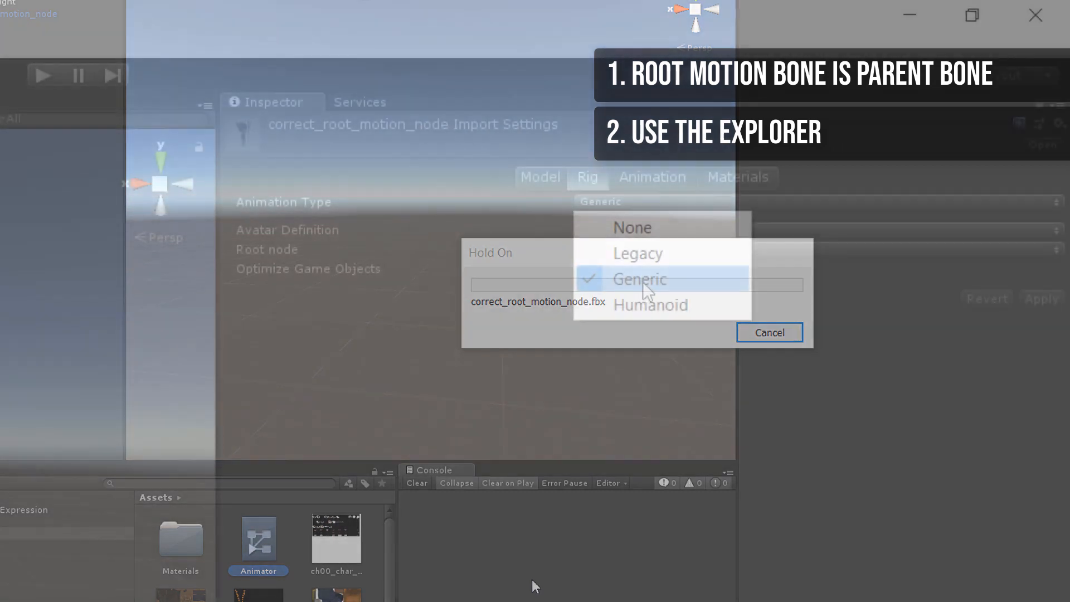
left_click(637, 279)
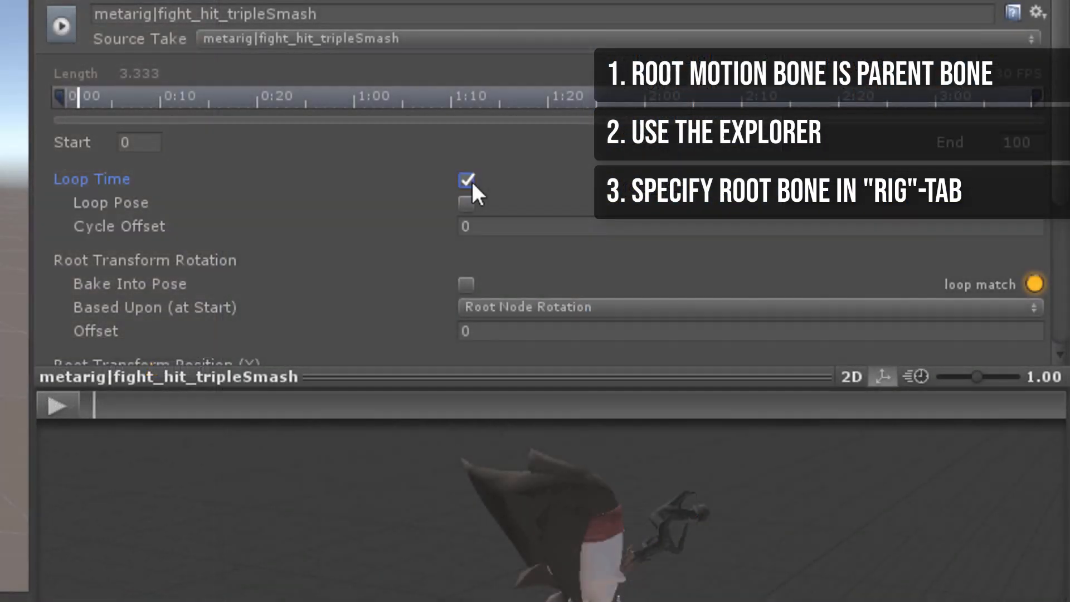
Step: Enable Loop Time and Loop Pose on fight_hit_tripleSmash, then pick the copy_staff bone's Copy Location target in Blender
scroll("down", 3)
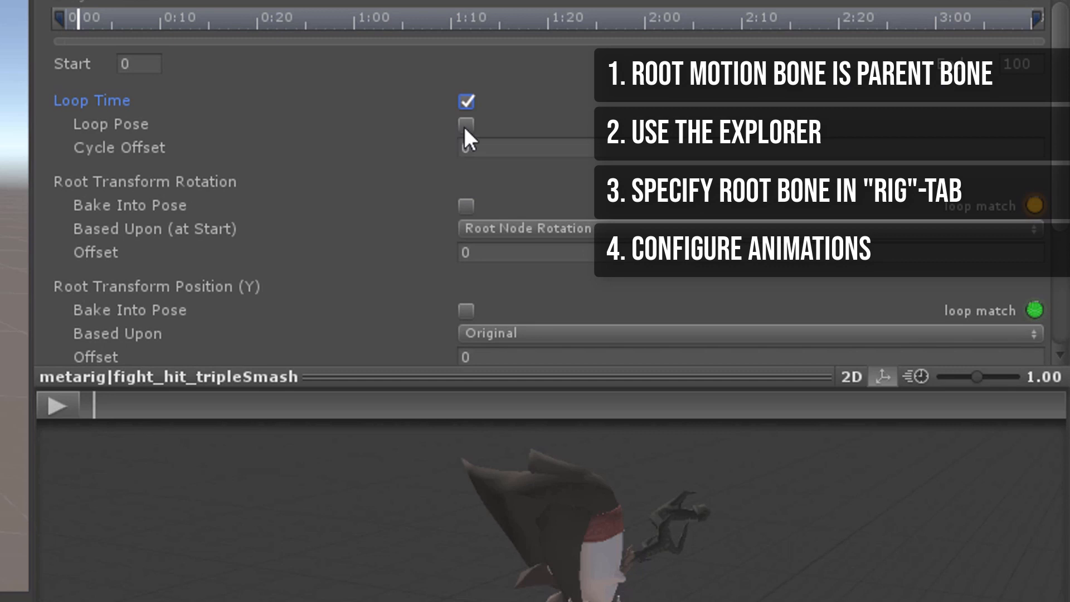
left_click(466, 124)
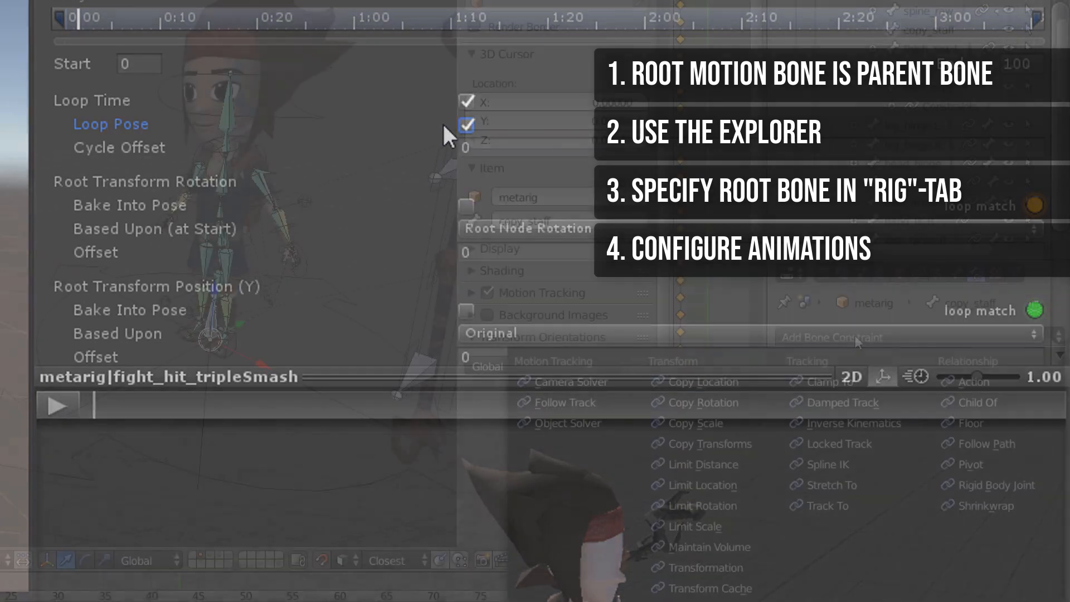
left_click(701, 381)
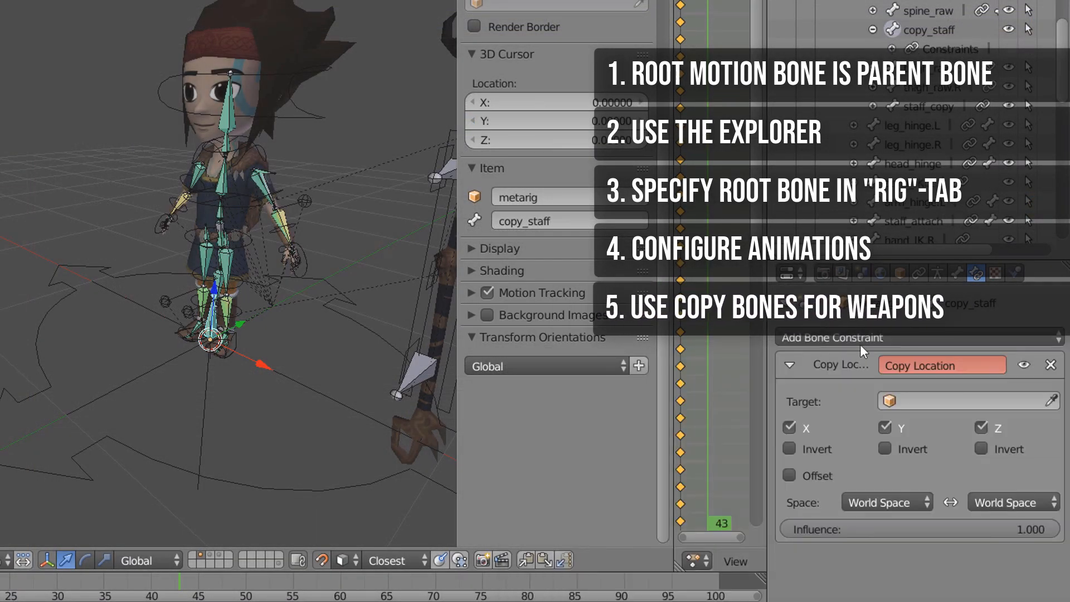
left_click(962, 400)
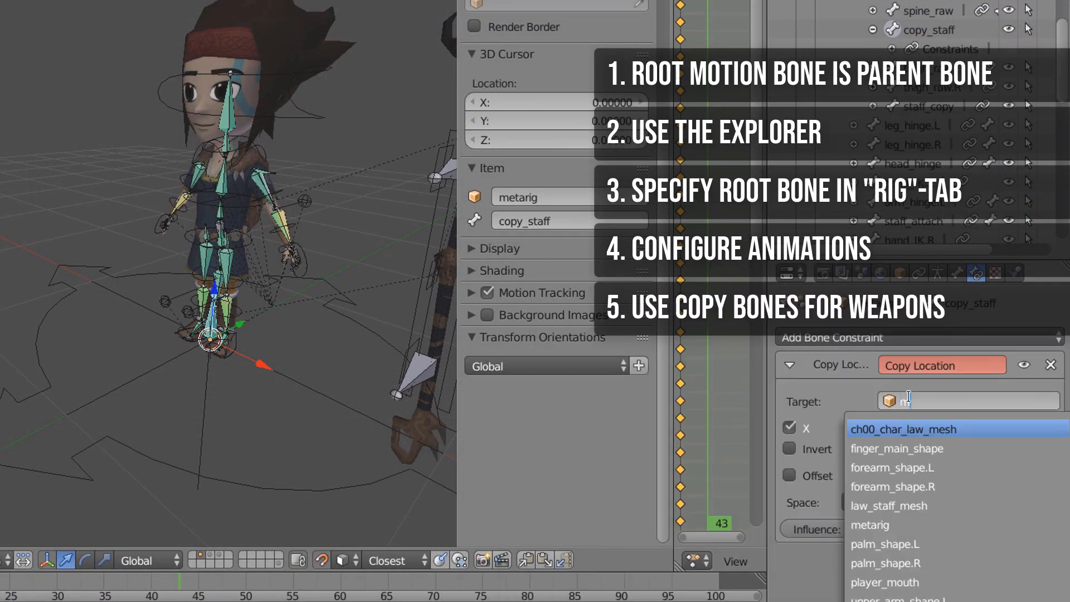